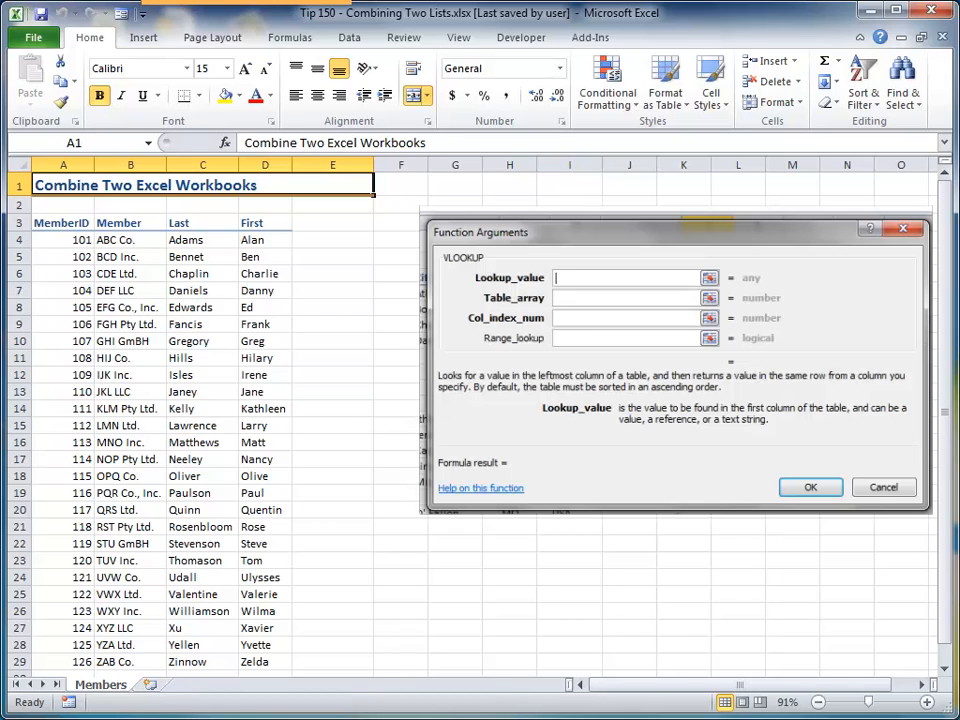
Cancel the VLOOKUP arguments and switch to the Tip 150a - Second List workbook.
{"action": "left_click", "coordinate": [884, 488]}
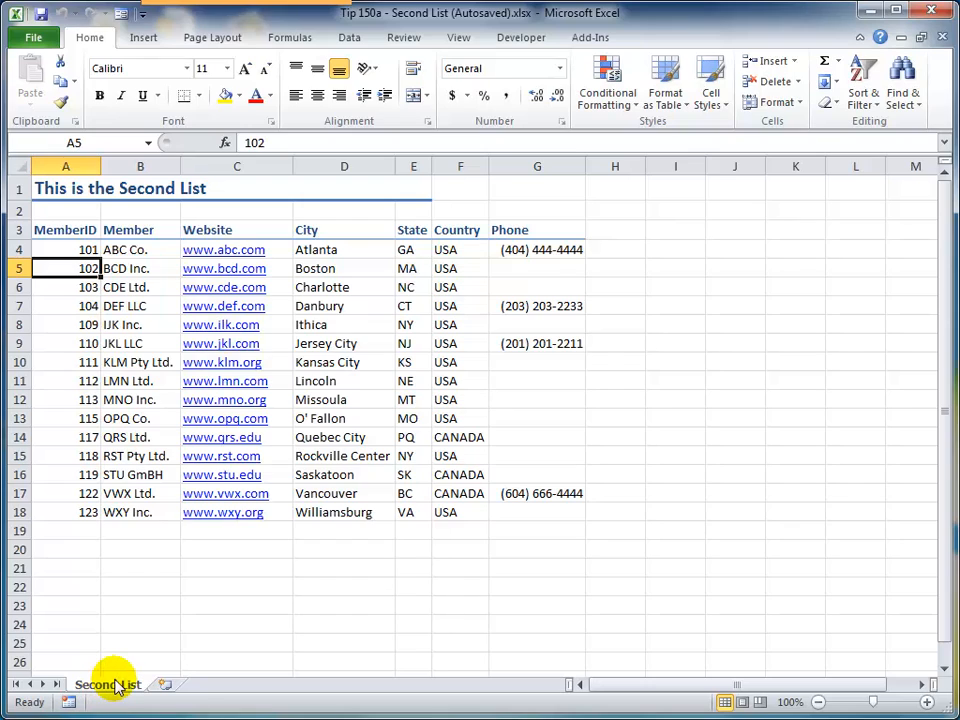
Copy the Second List sheet to the end of Tip 150 - Combining Two Lists.xlsx, keeping the original.
{"action": "right_click", "coordinate": [108, 684]}
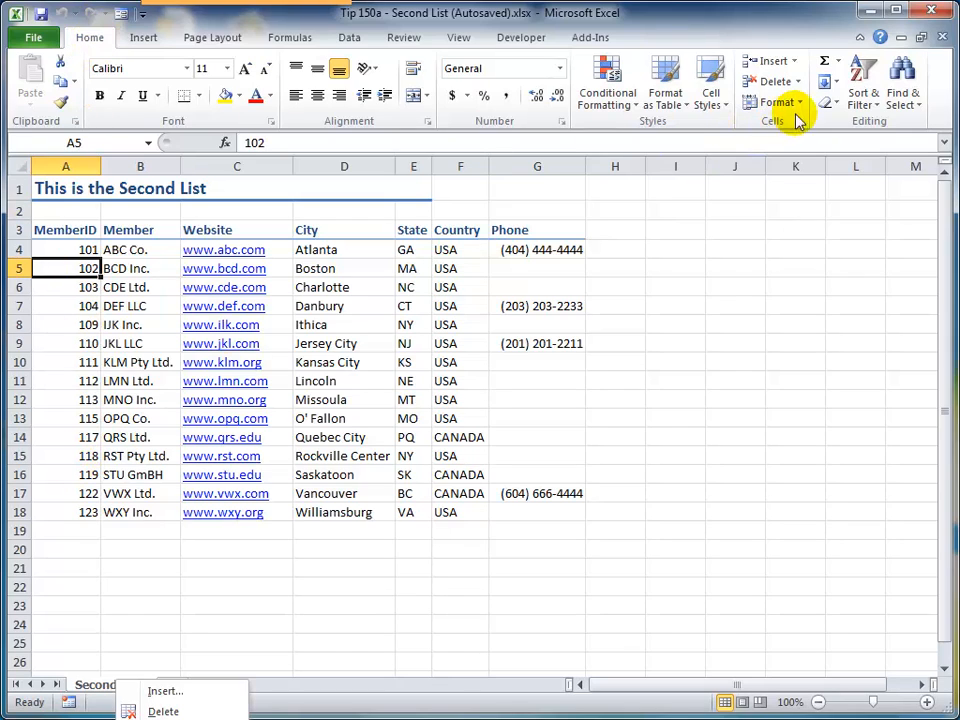
{"action": "mouse_move", "coordinate": [798, 112]}
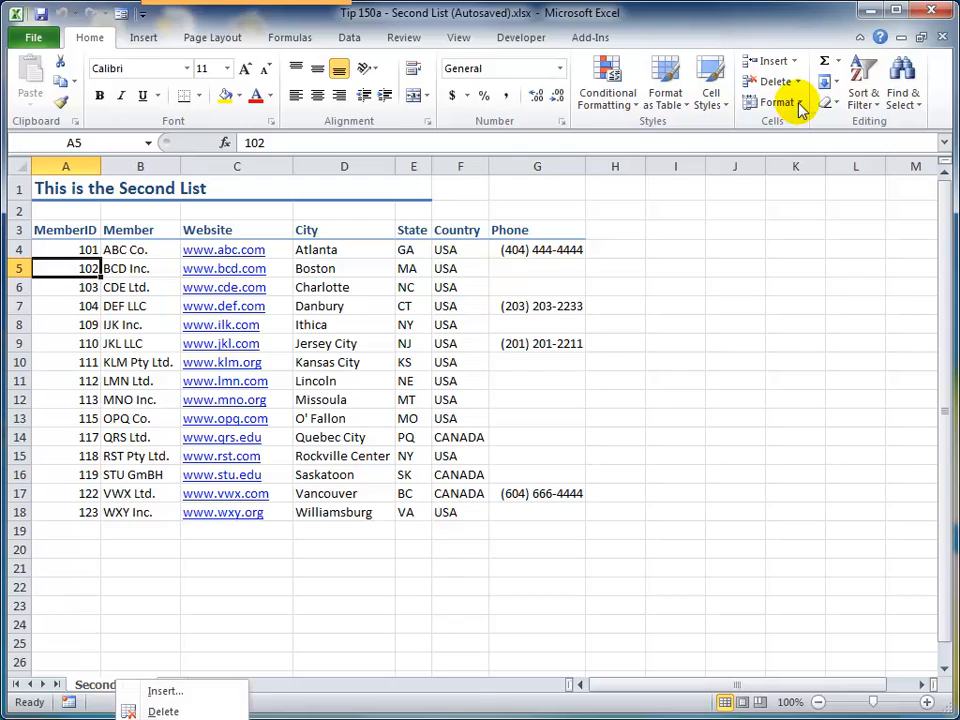
{"action": "left_click", "coordinate": [780, 102]}
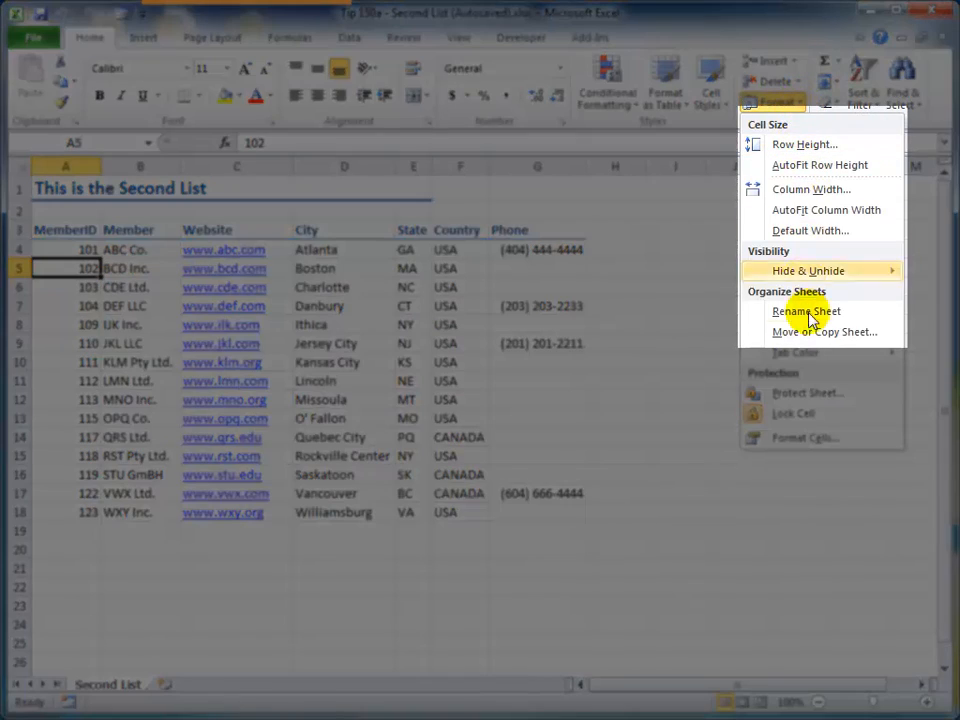
{"action": "left_click", "coordinate": [824, 332]}
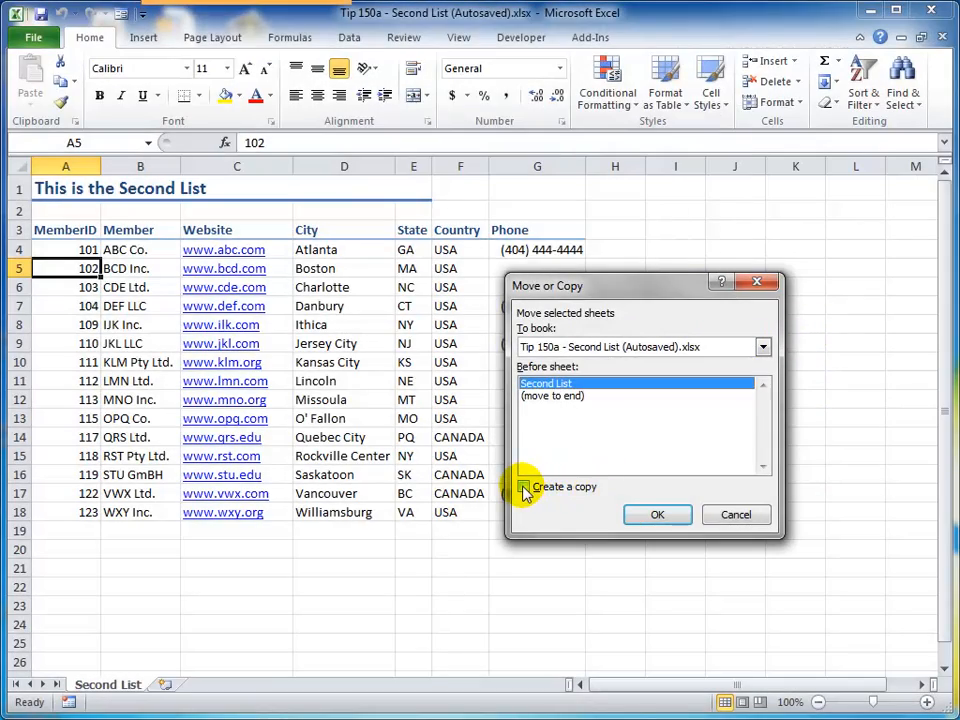
{"action": "left_click", "coordinate": [524, 488]}
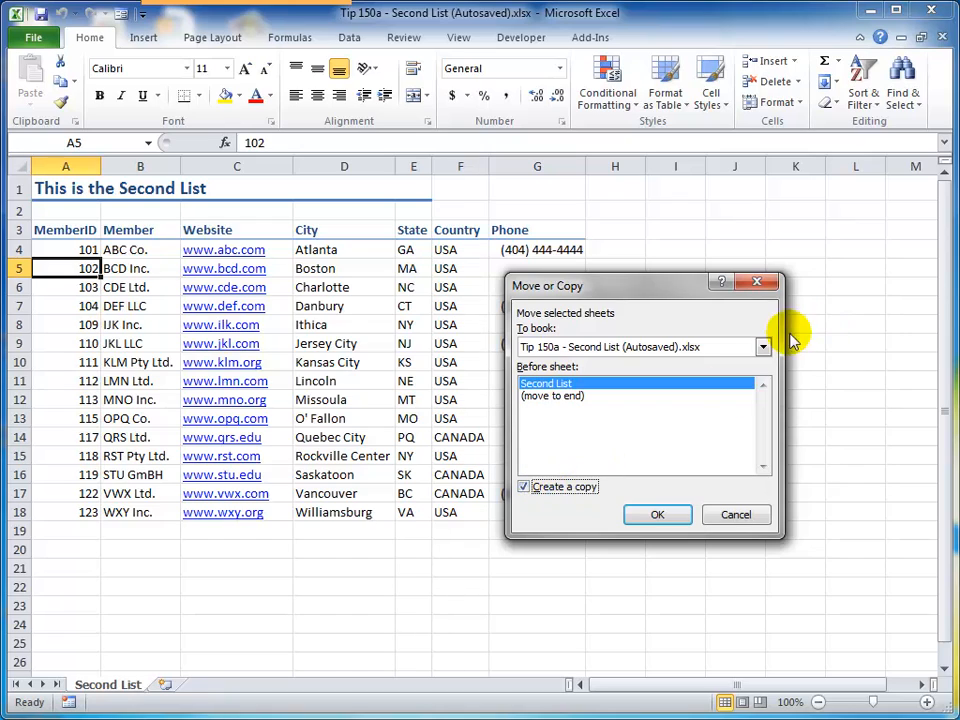
{"action": "left_click", "coordinate": [764, 346]}
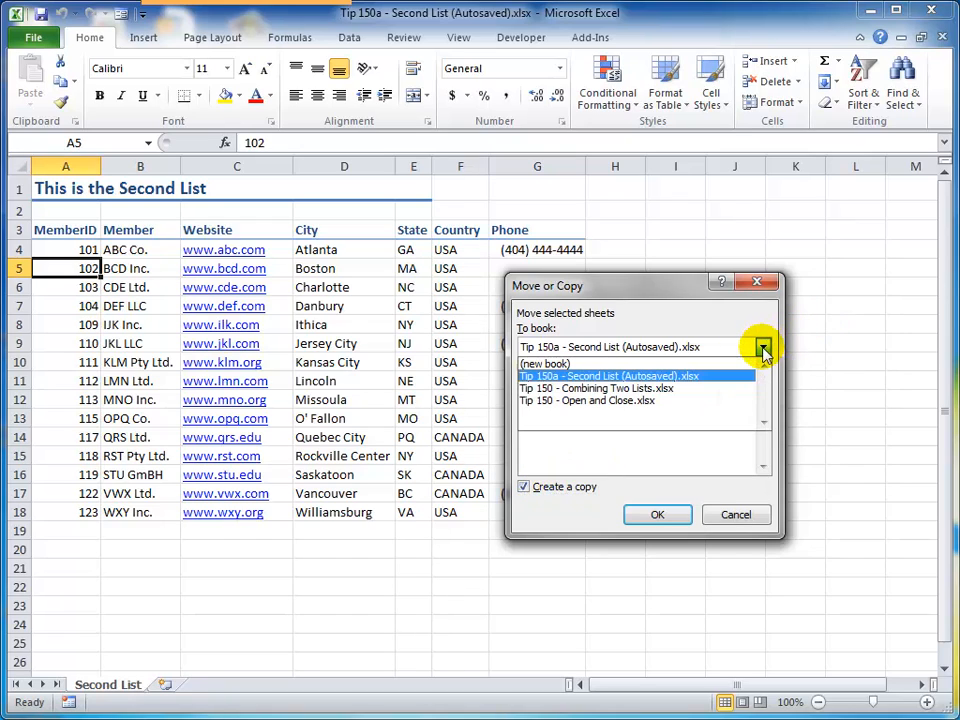
{"action": "left_click", "coordinate": [596, 388]}
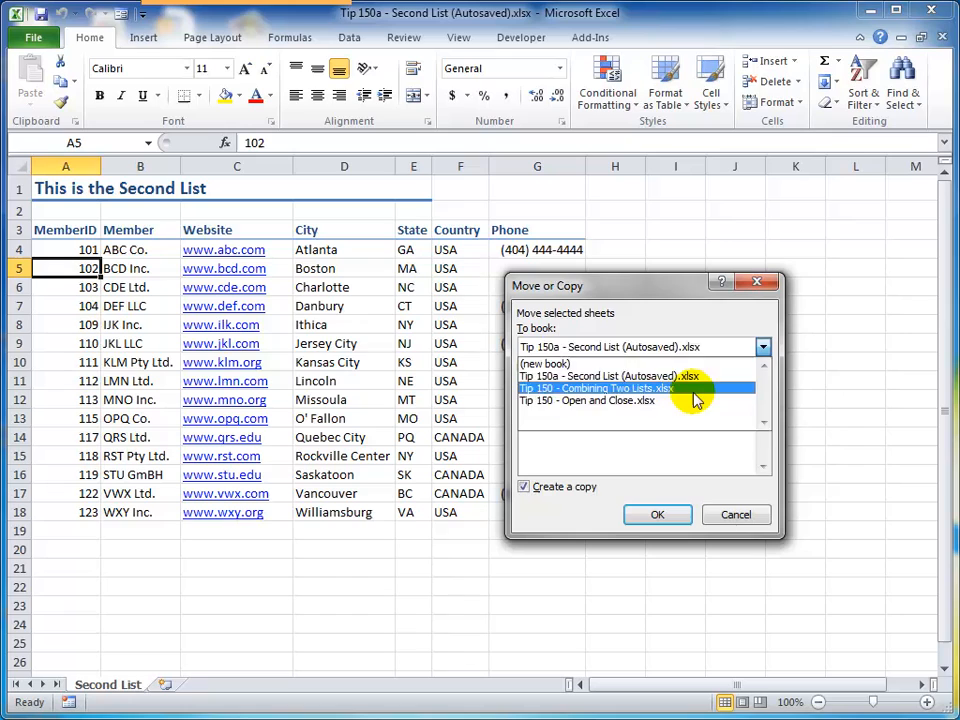
{"action": "left_click", "coordinate": [596, 388]}
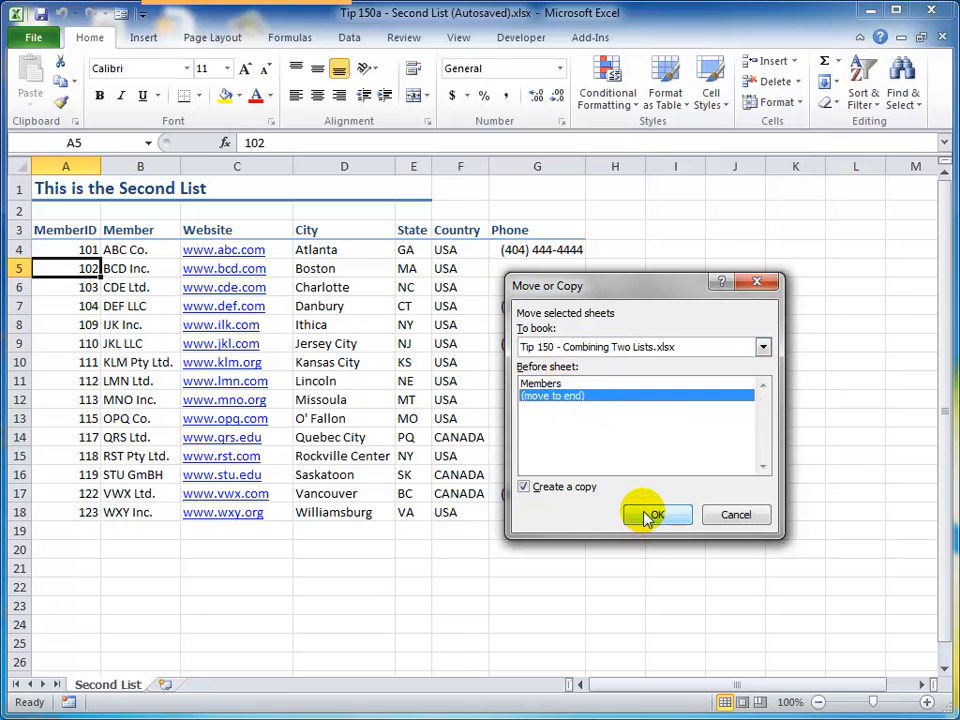
{"action": "left_click", "coordinate": [656, 514]}
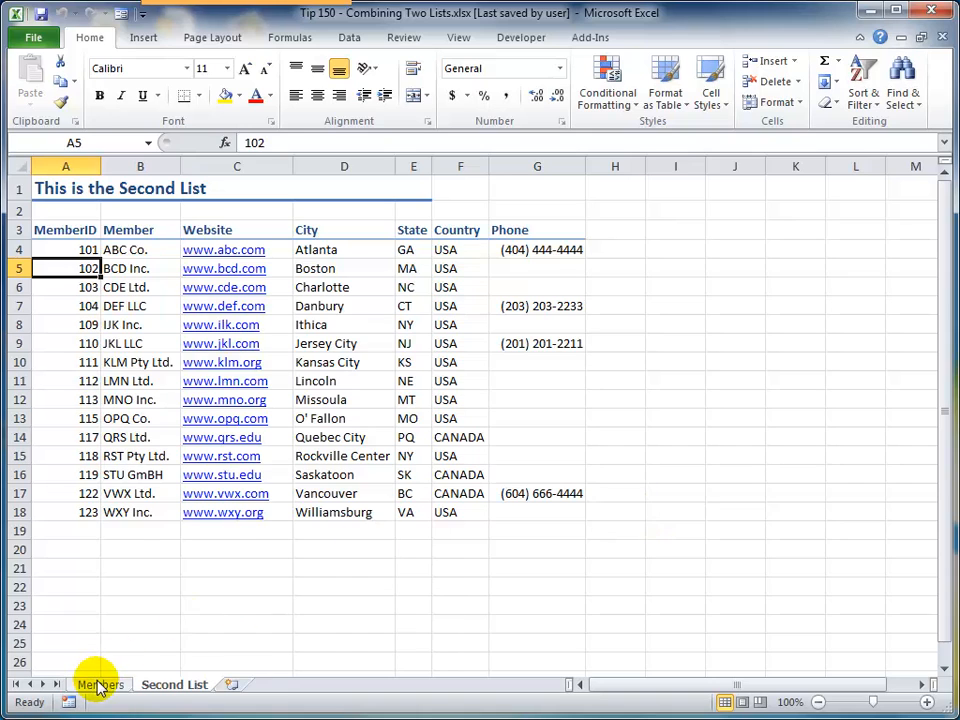
Check the Members sheet and the newly copied Second List sheet in the destination workbook.
{"action": "left_click", "coordinate": [100, 684]}
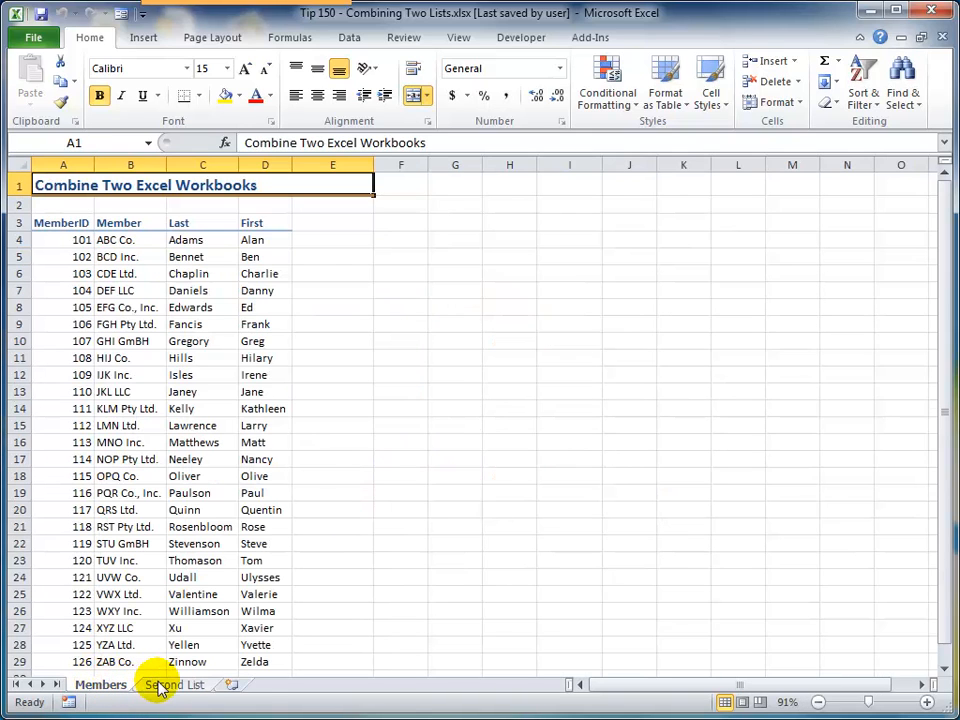
{"action": "left_click", "coordinate": [174, 684]}
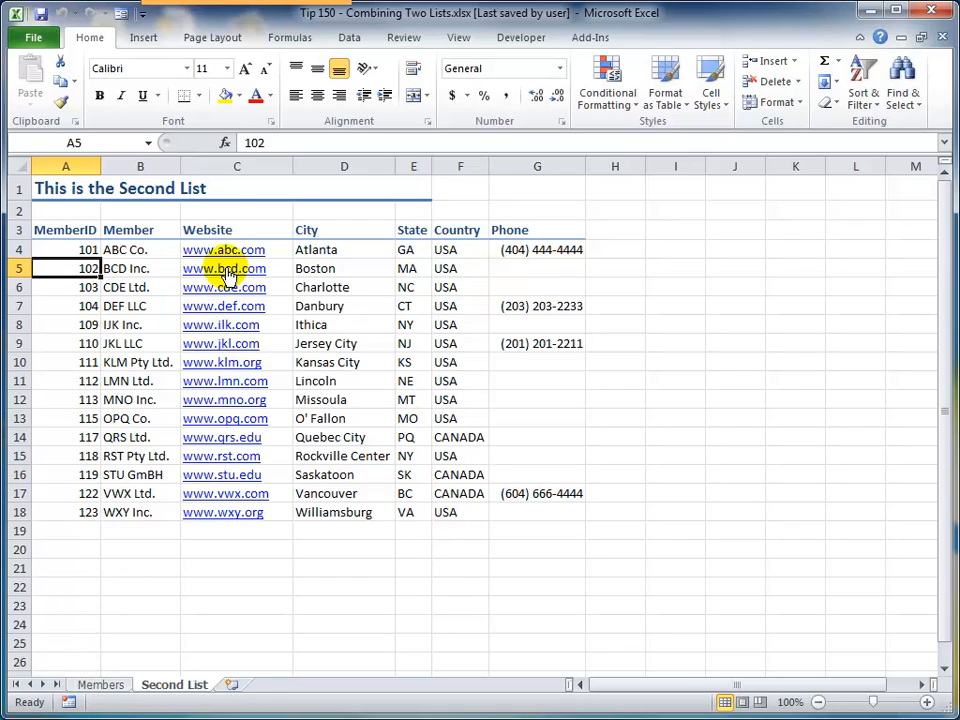
Copy headings C3:G3 from Second List and paste them into E3 on Members.
{"action": "left_click", "coordinate": [236, 230]}
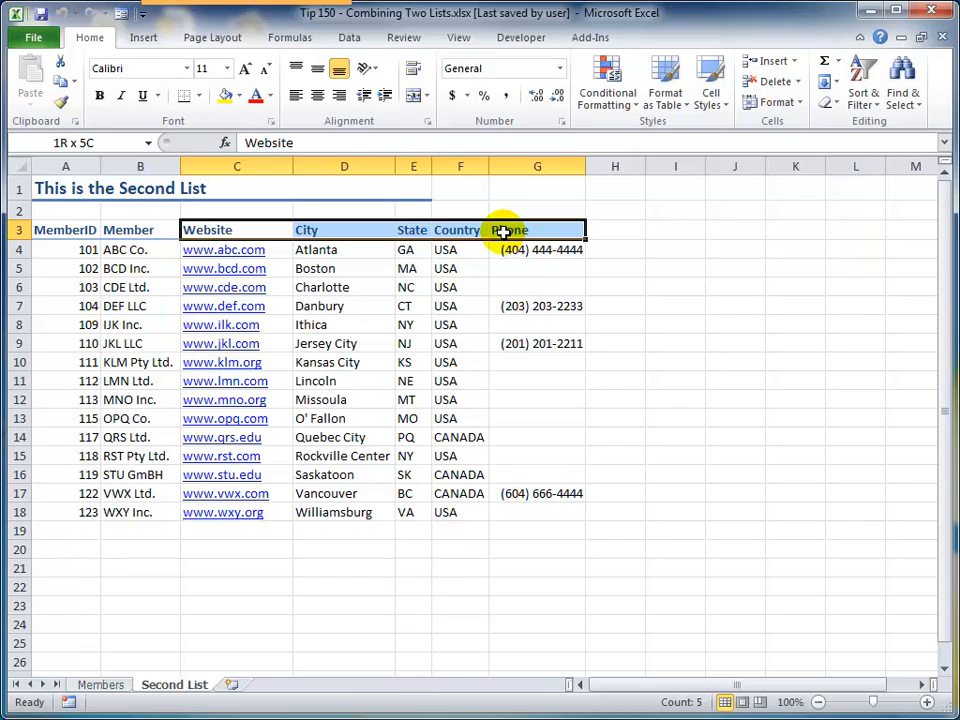
{"action": "key", "text": "ctrl+c"}
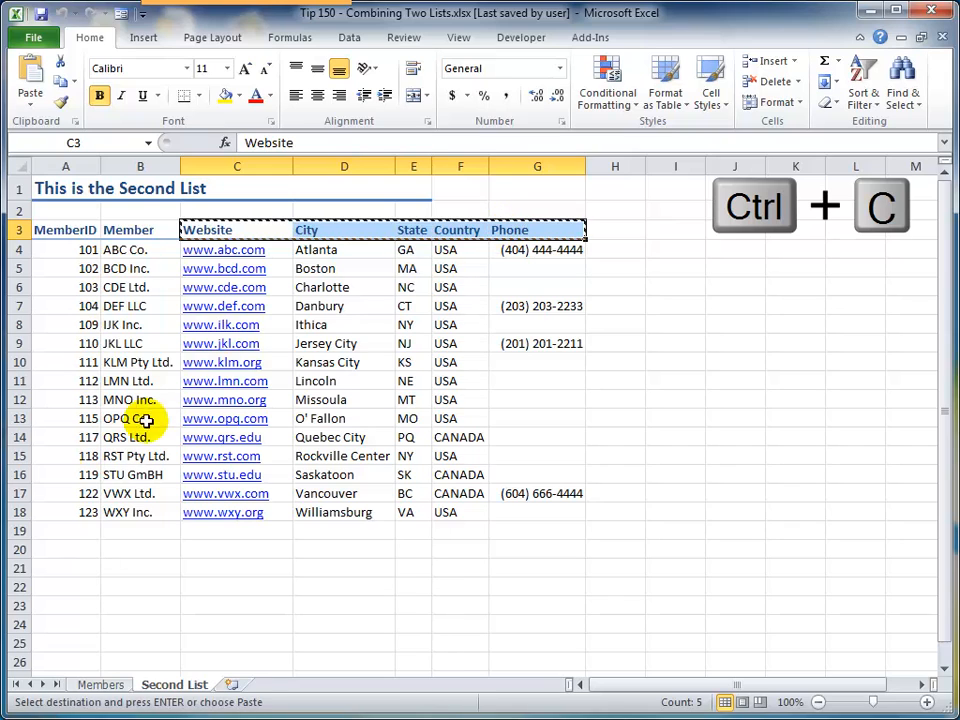
{"action": "left_click", "coordinate": [100, 684]}
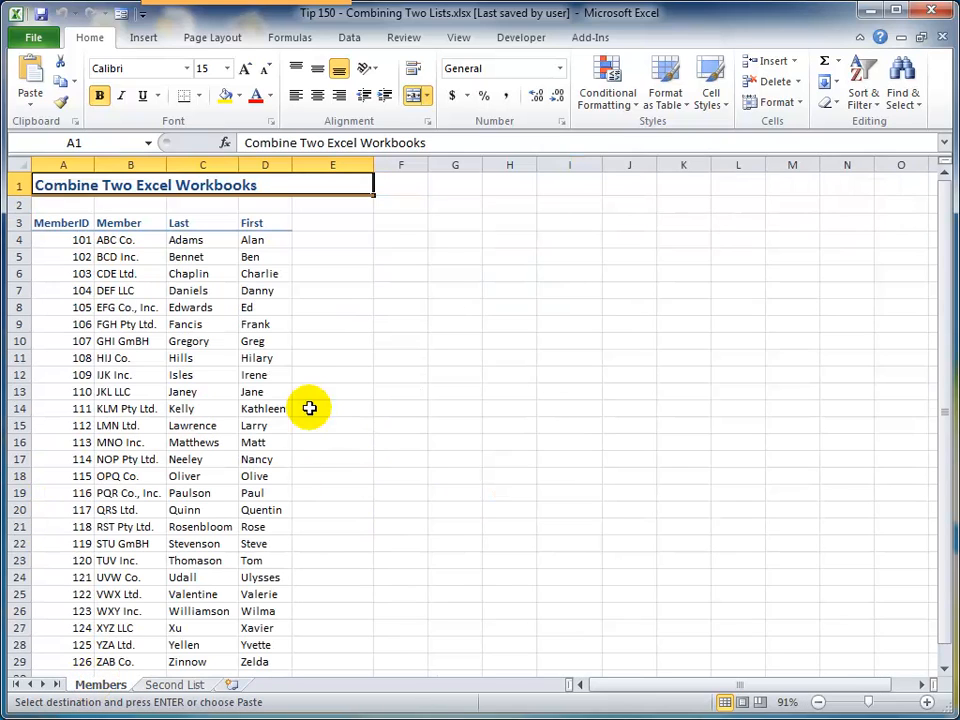
{"action": "left_click", "coordinate": [332, 222]}
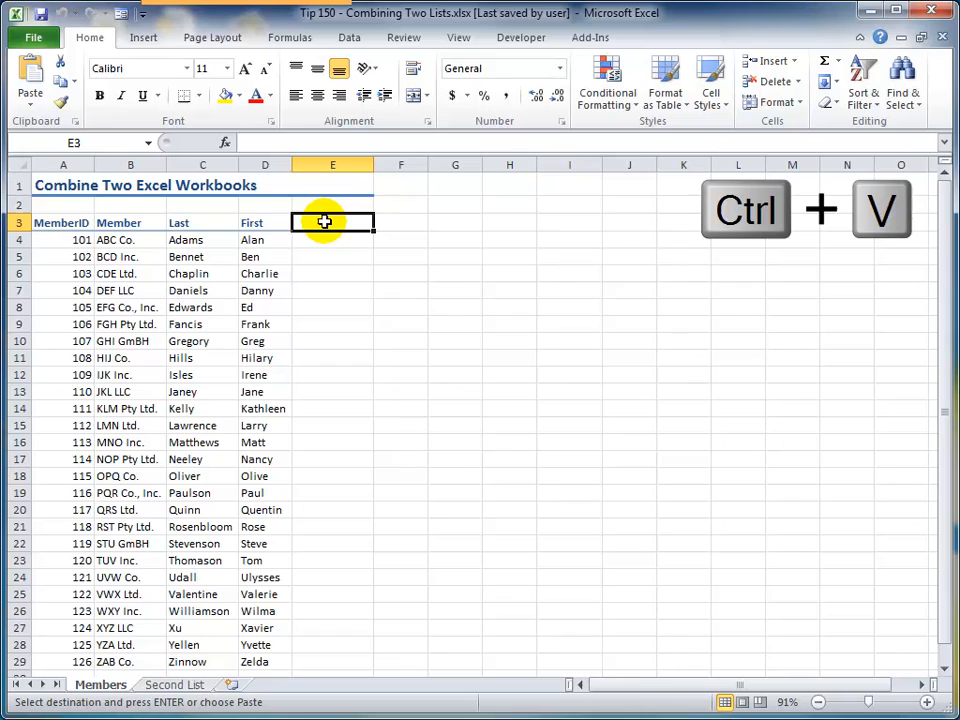
{"action": "key", "text": "ctrl+v"}
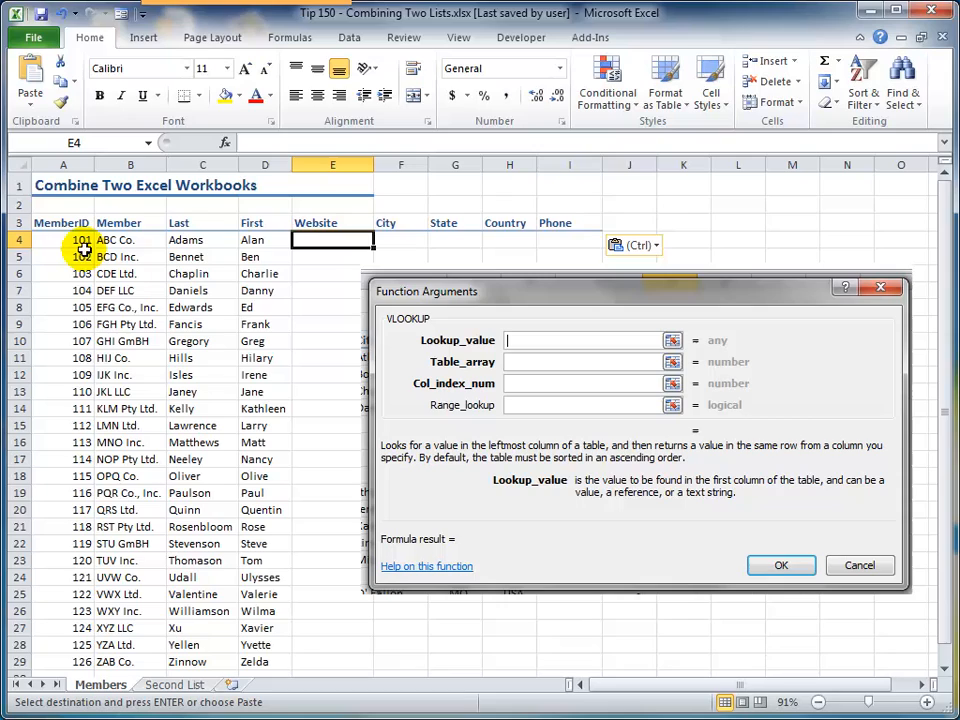
Use member ID A4 as the lookup value and go to the Second List data rows.
{"action": "left_click", "coordinate": [62, 240]}
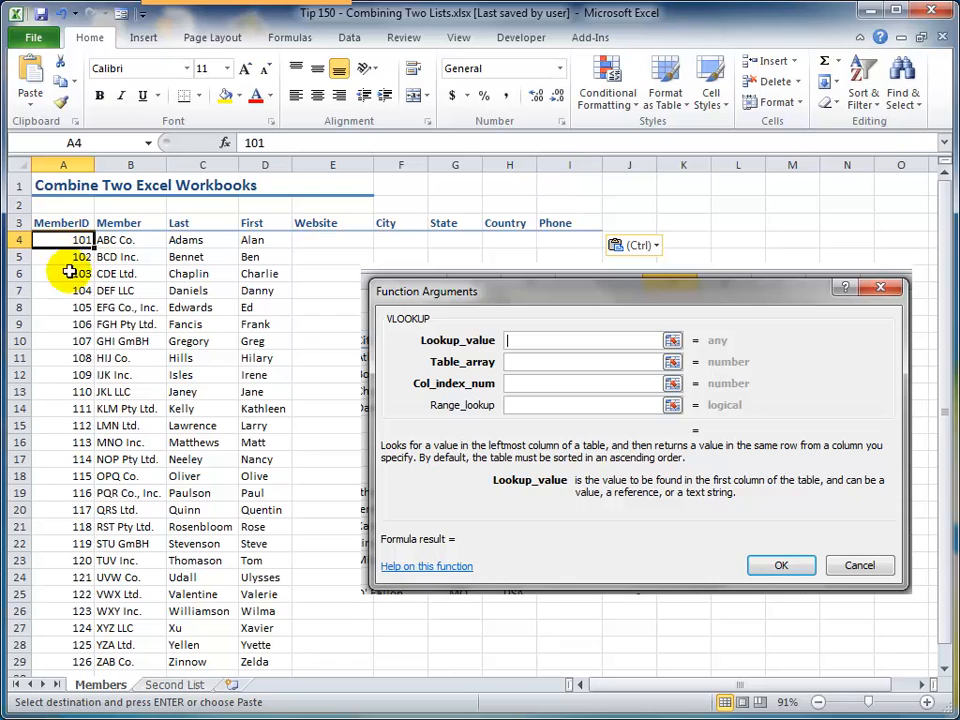
{"action": "left_click", "coordinate": [174, 684]}
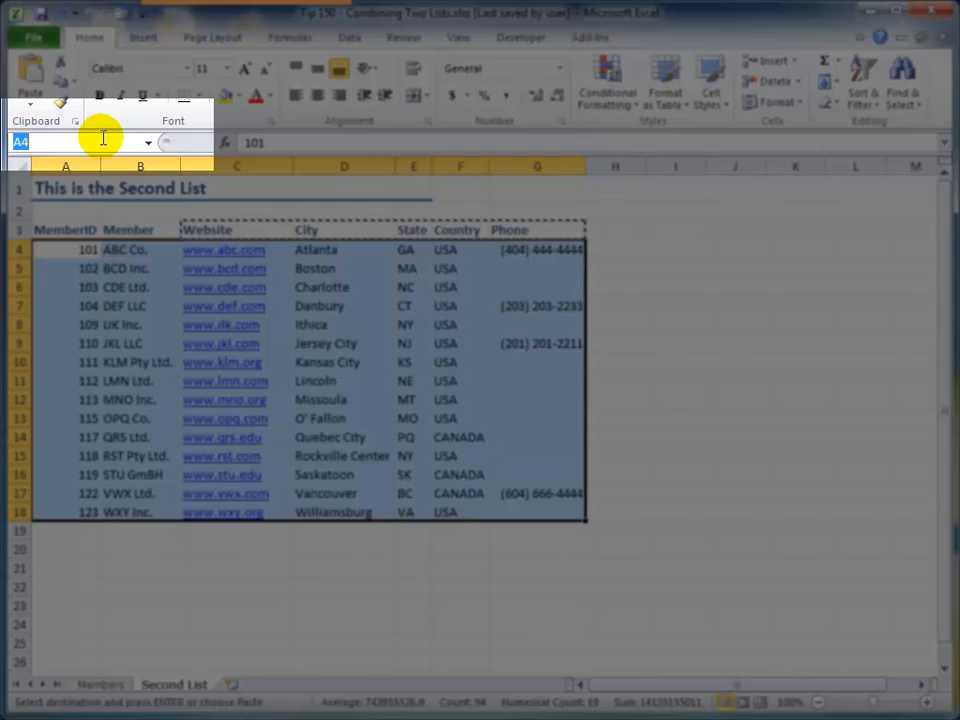
Name the selected Second List range A4:G17 as List2 in the Name Box.
{"action": "type", "text": "Lis"}
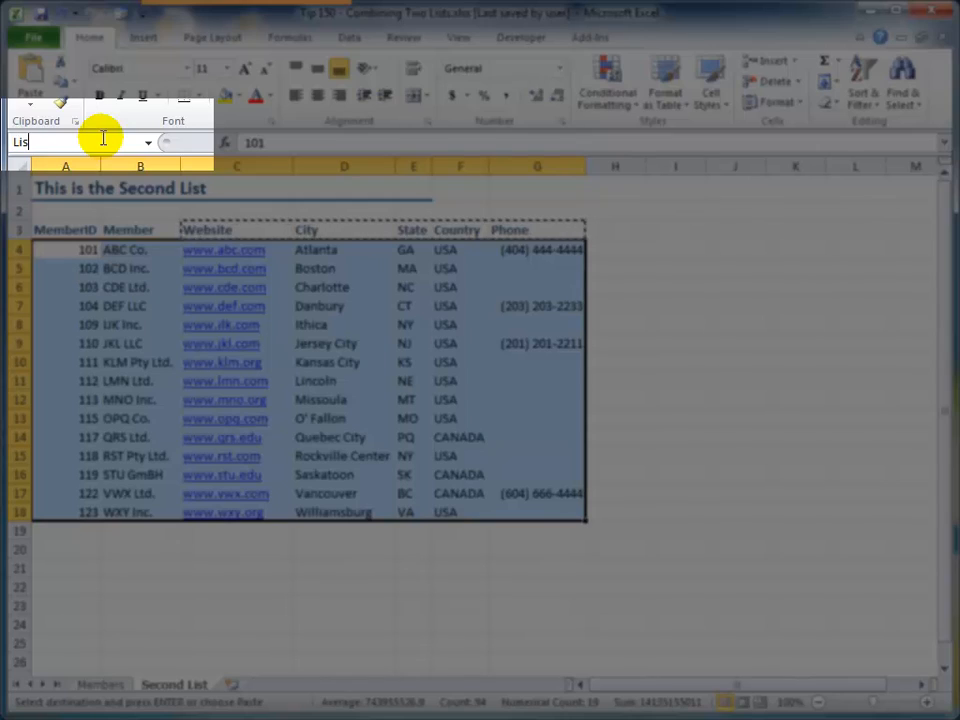
{"action": "type", "text": "List2"}
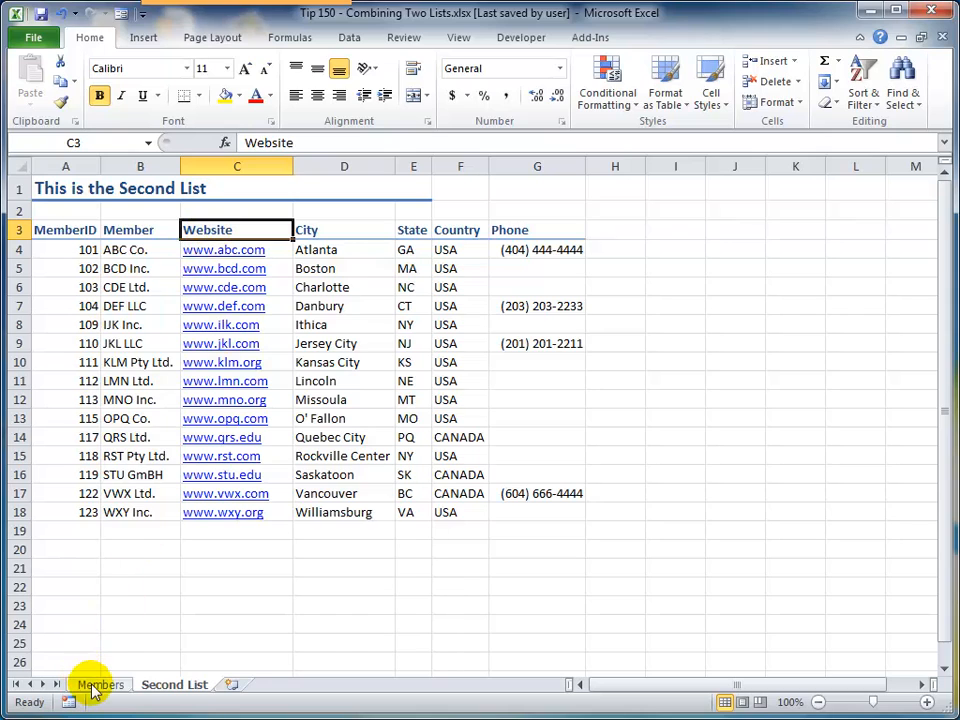
{"action": "left_click", "coordinate": [100, 684]}
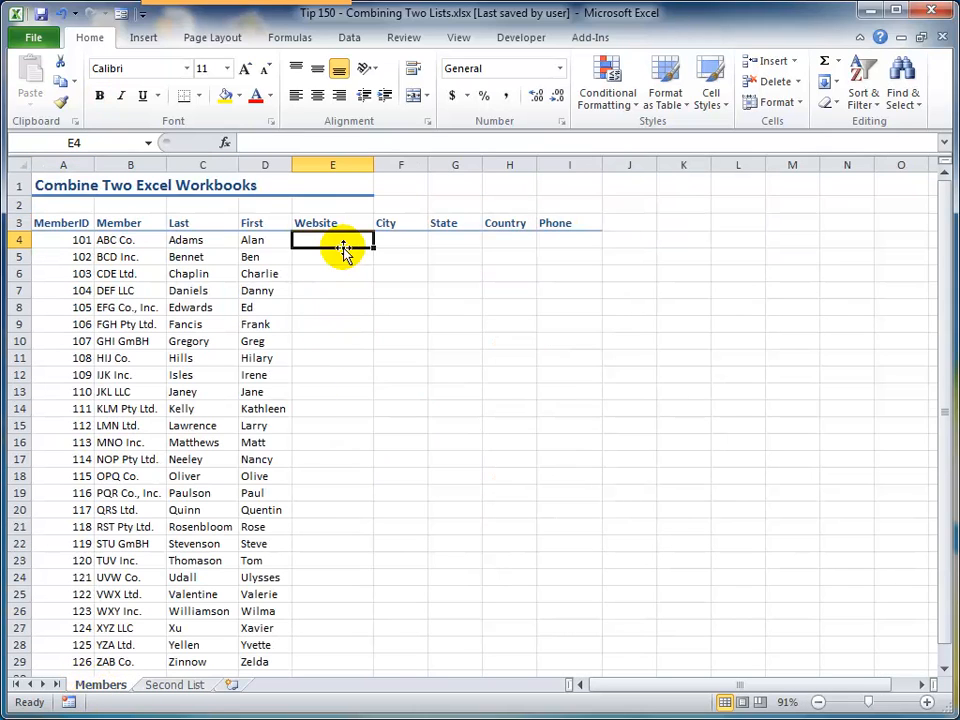
{"action": "type", "text": "=v"}
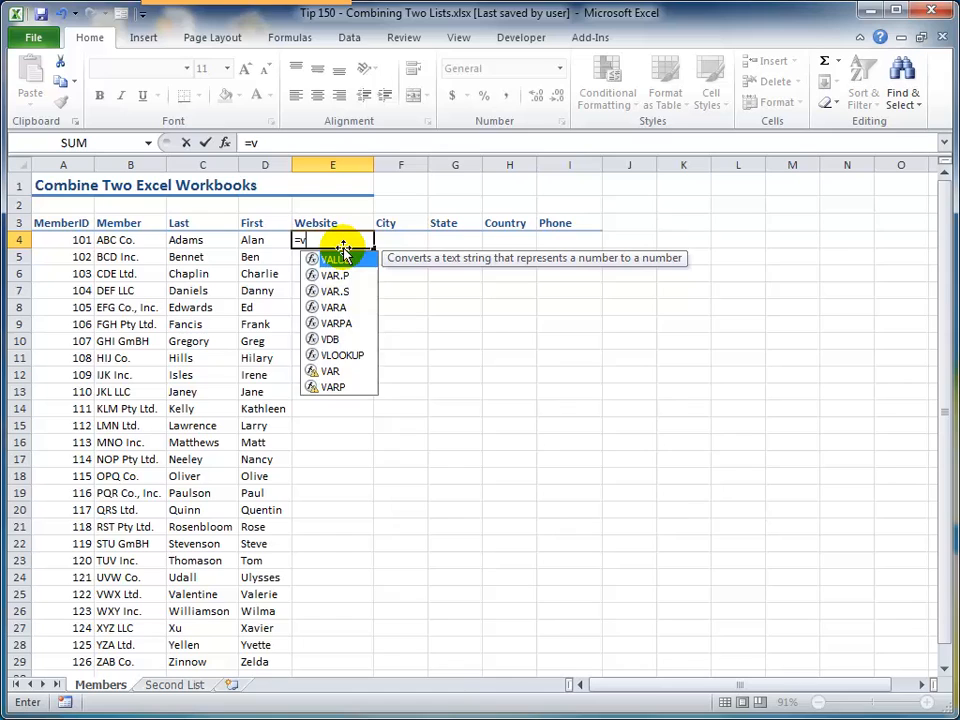
{"action": "type", "text": "VLOOKUP("}
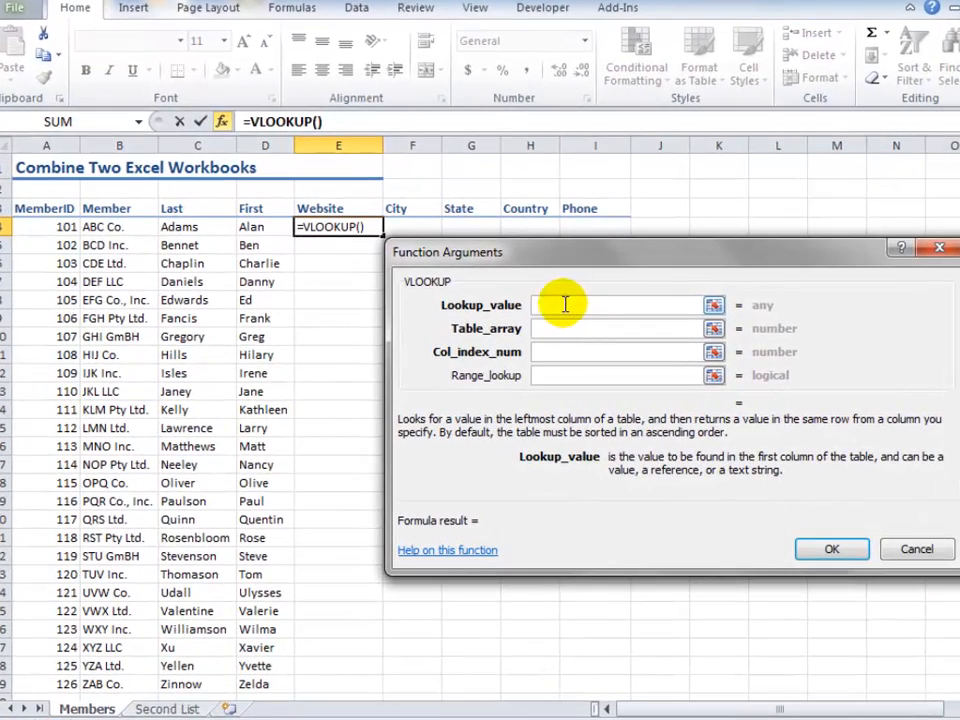
{"action": "left_click", "coordinate": [46, 226]}
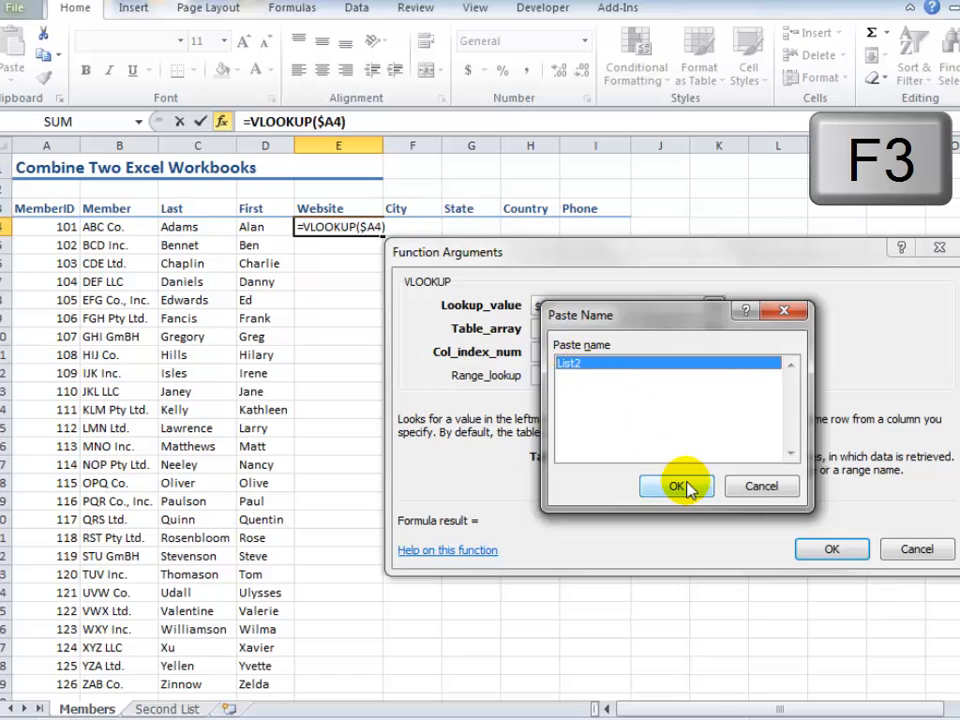
{"action": "left_click", "coordinate": [676, 486]}
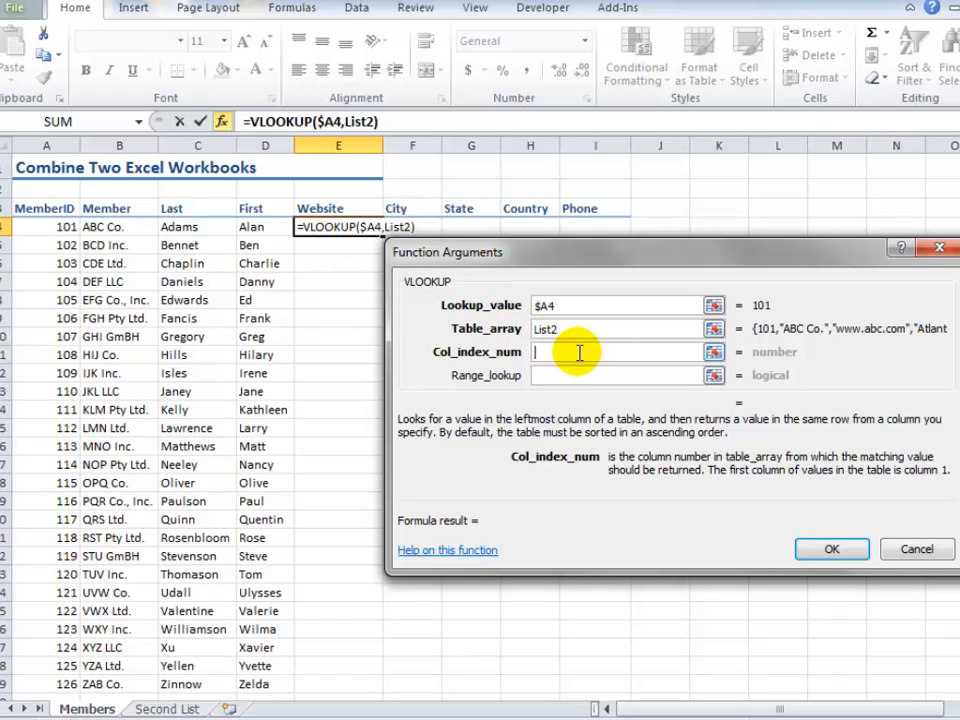
{"action": "type", "text": "3"}
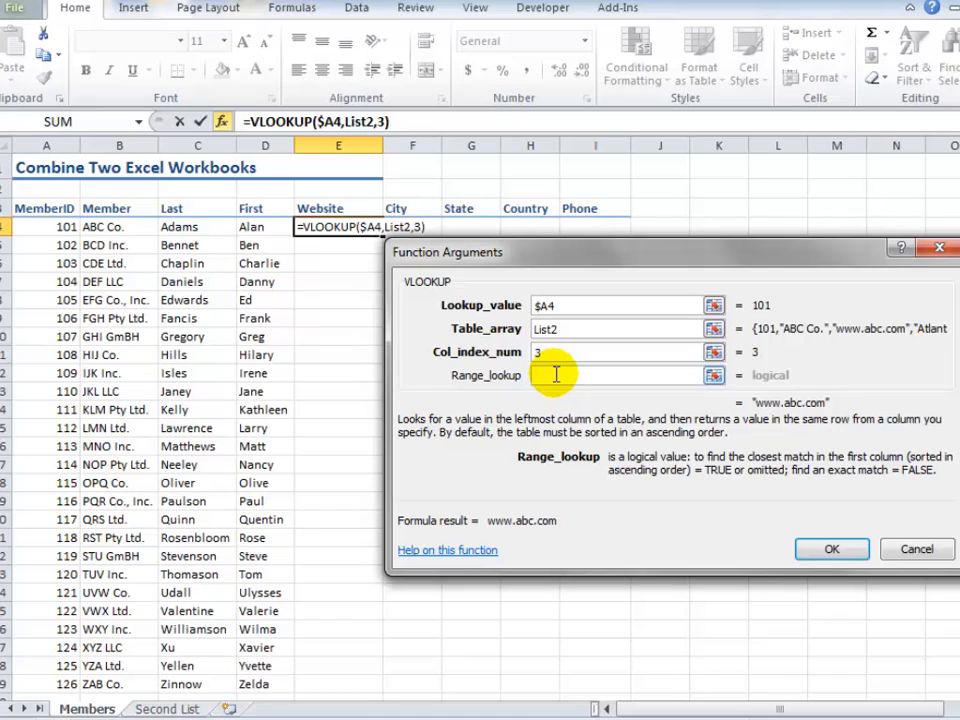
{"action": "type", "text": "FALSE"}
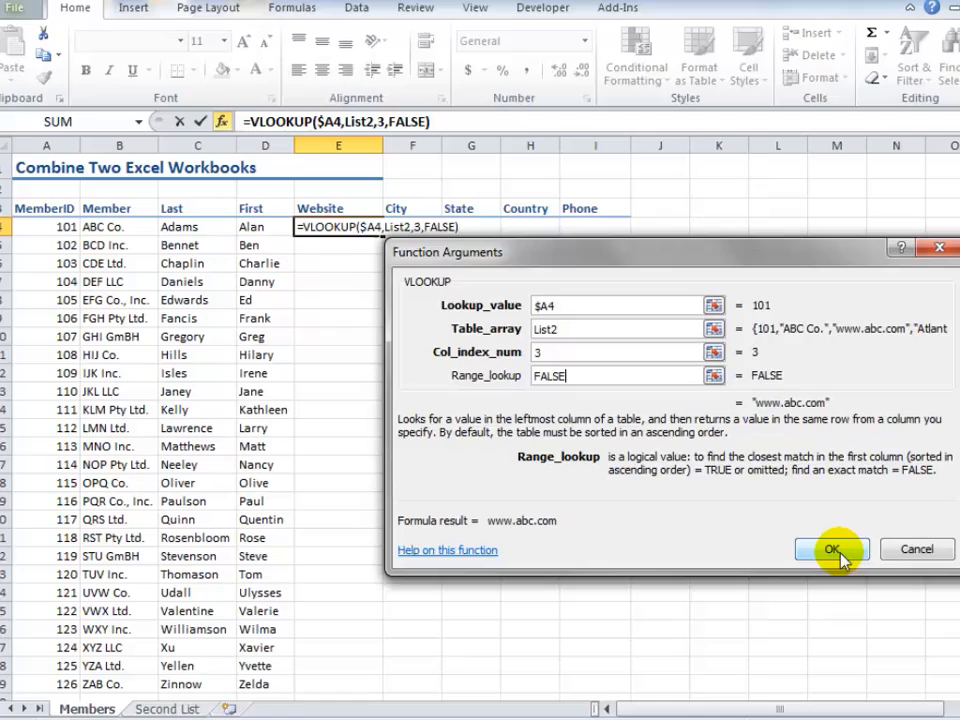
{"action": "left_click", "coordinate": [832, 548]}
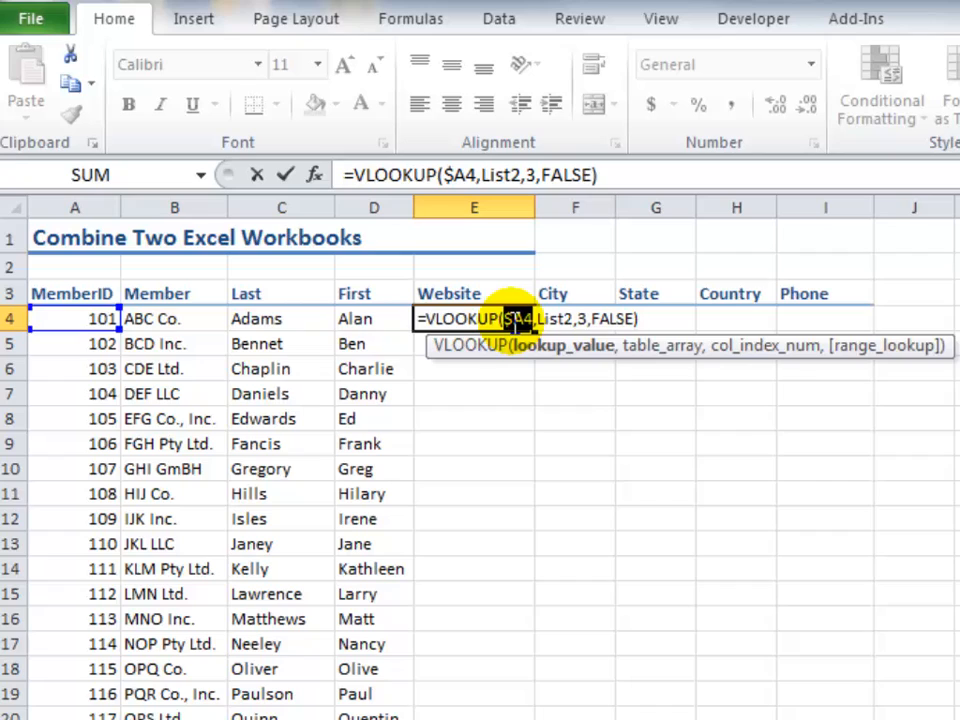
{"action": "mouse_move", "coordinate": [550, 318]}
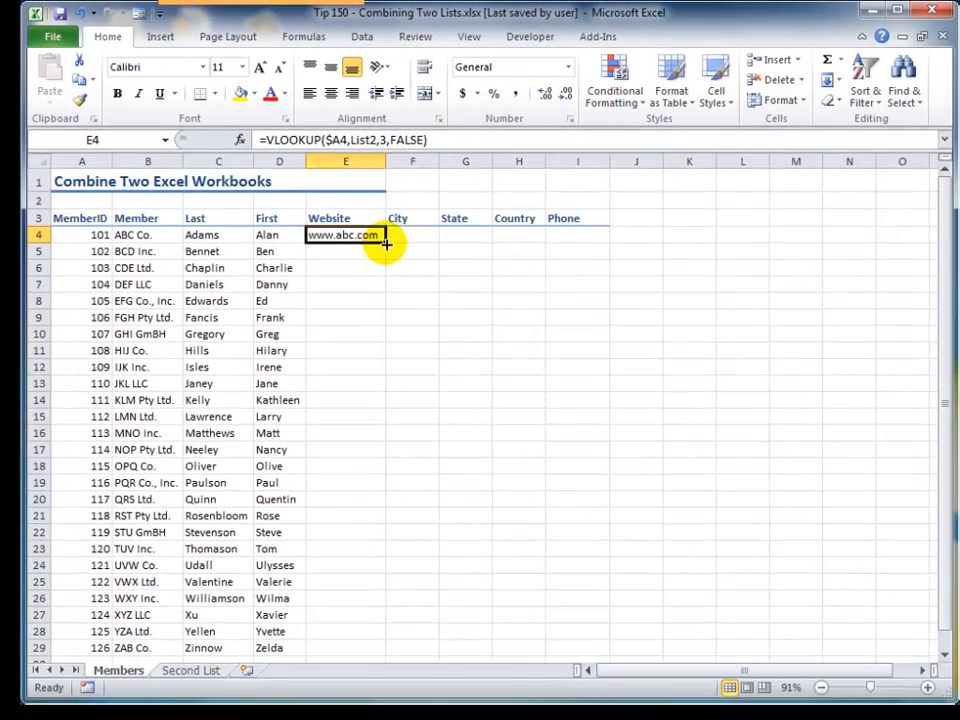
Fill E4 down to E29 and verify member 105's #N/A against the Second List.
{"action": "left_click_drag", "start_coordinate": [384, 242], "coordinate": [384, 648]}
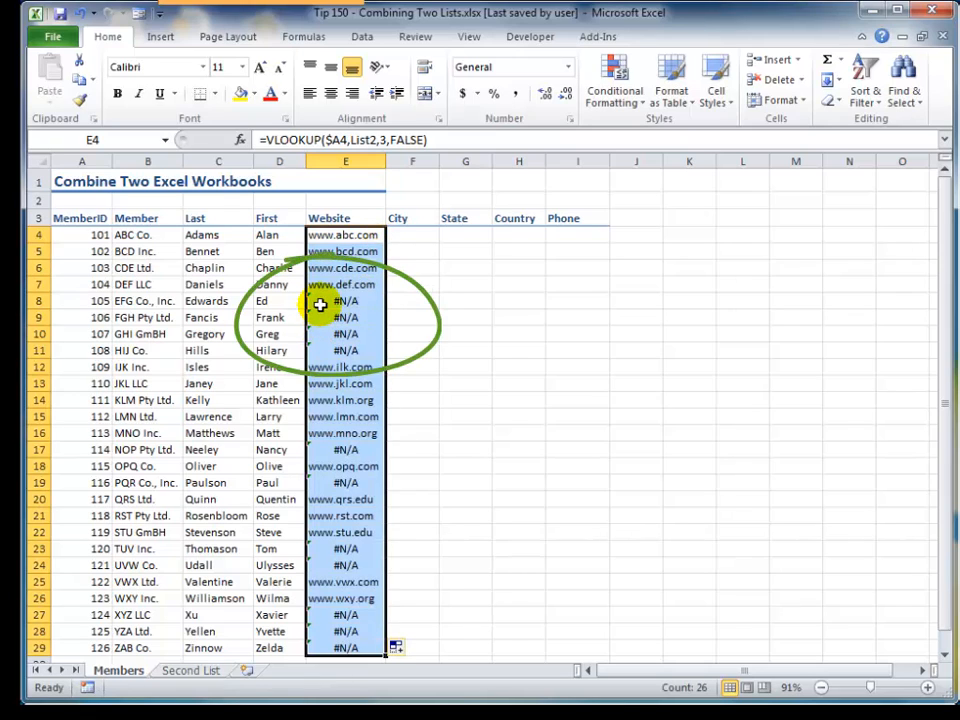
{"action": "left_click", "coordinate": [344, 300]}
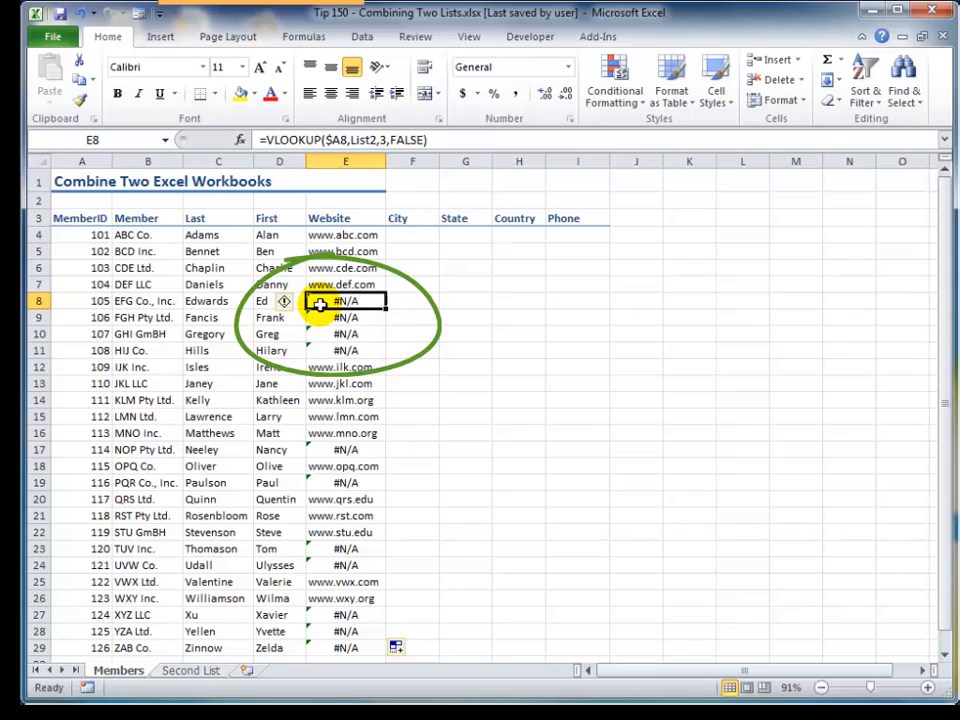
{"action": "mouse_move", "coordinate": [78, 298]}
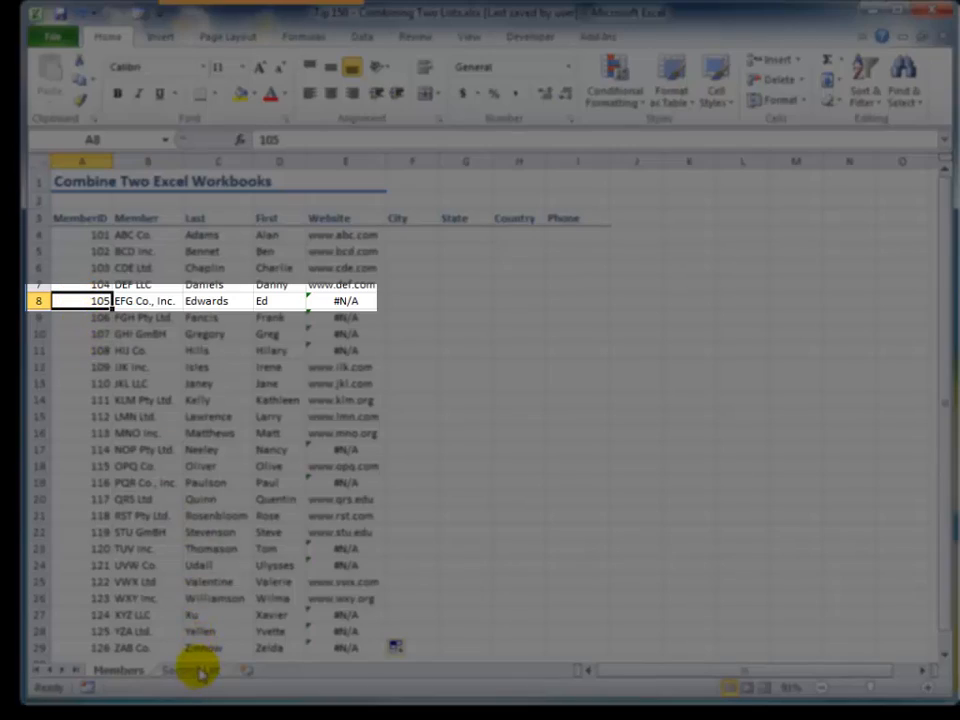
{"action": "left_click", "coordinate": [188, 670]}
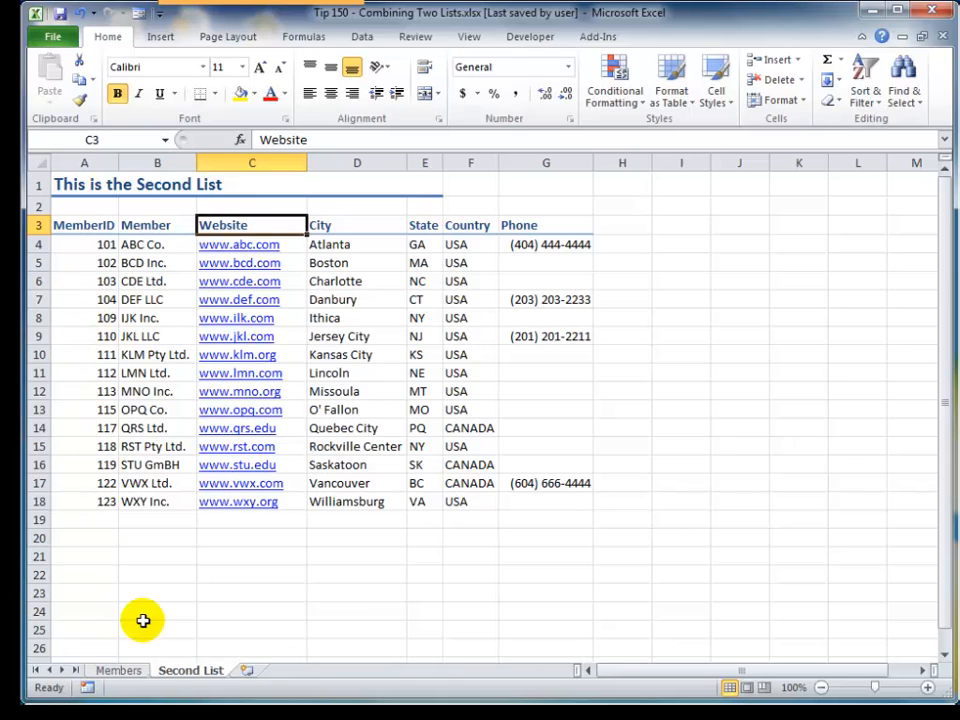
{"action": "left_click", "coordinate": [118, 670]}
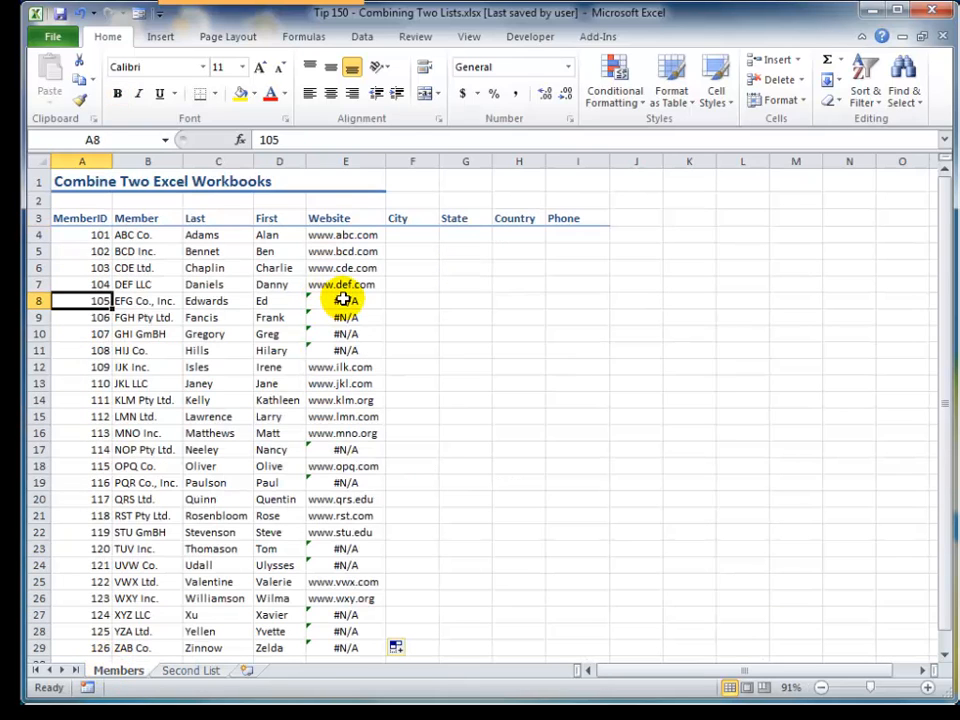
{"action": "left_click", "coordinate": [344, 300]}
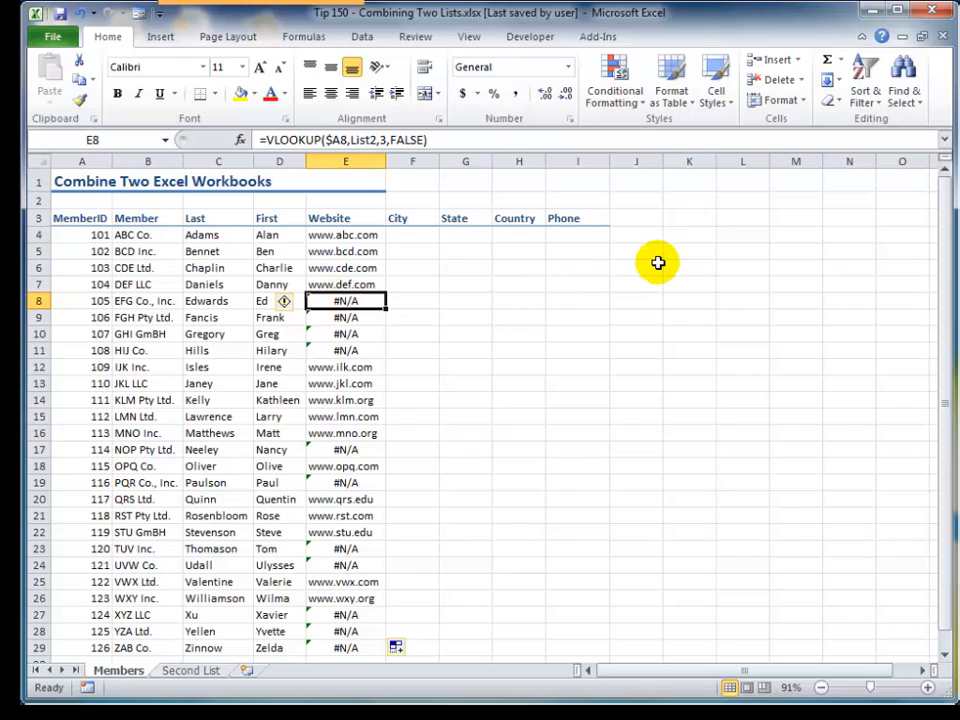
{"action": "left_click", "coordinate": [636, 268]}
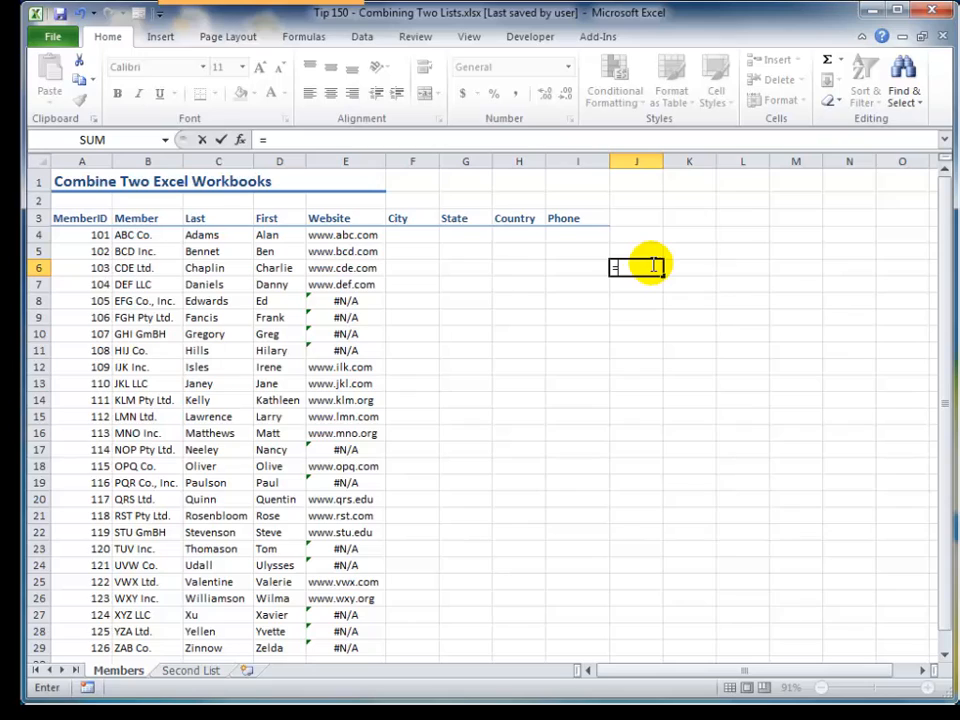
{"action": "type", "text": "=i"}
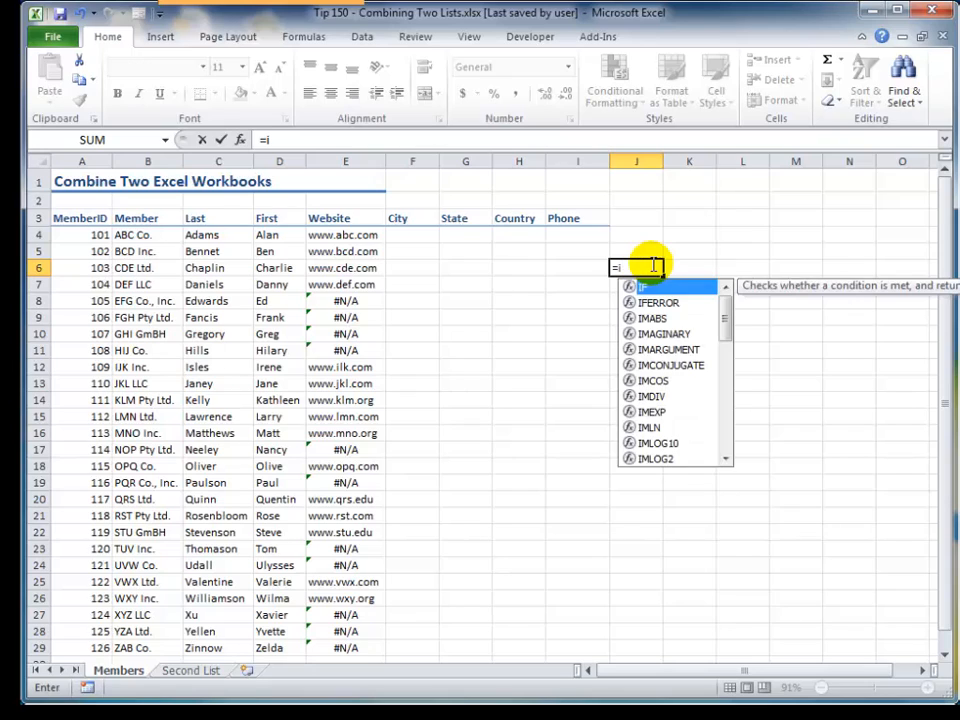
{"action": "type", "text": "ferror"}
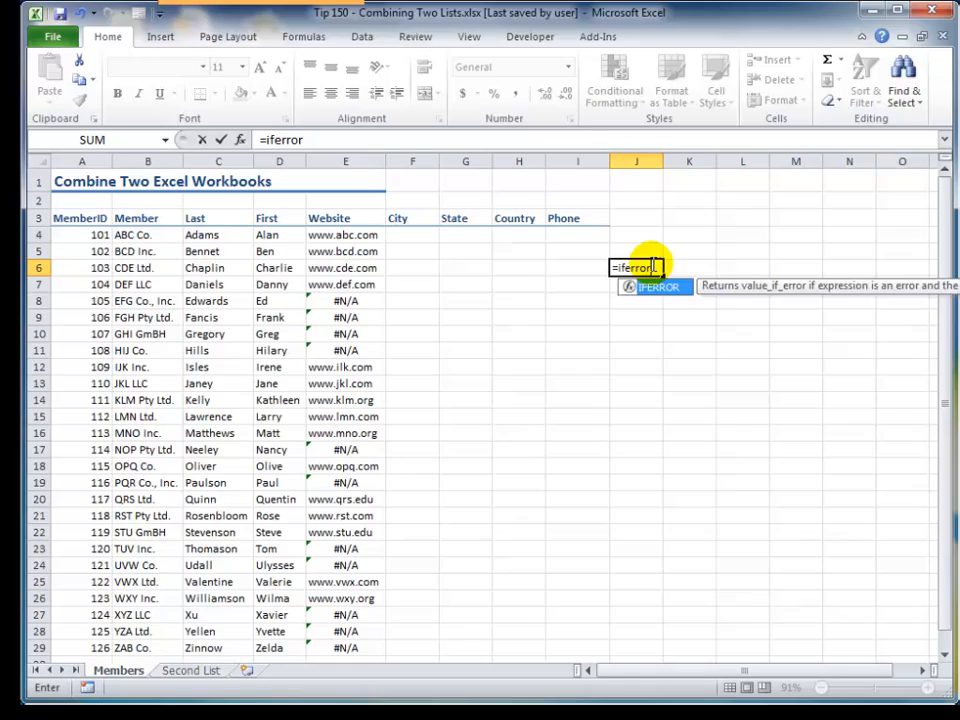
{"action": "left_click", "coordinate": [240, 140]}
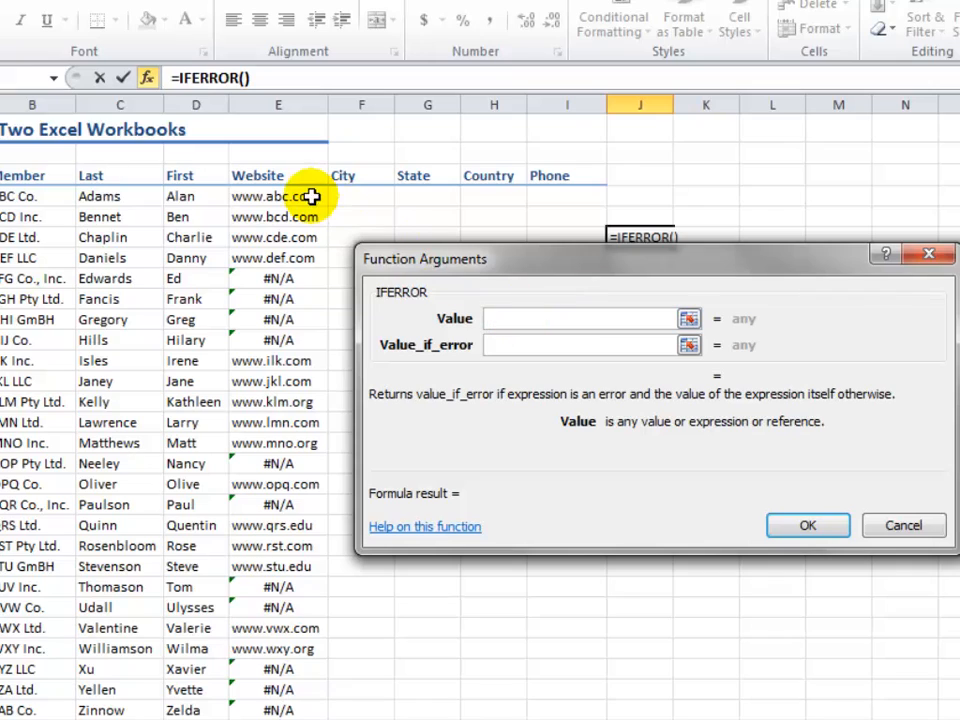
{"action": "mouse_move", "coordinate": [292, 196]}
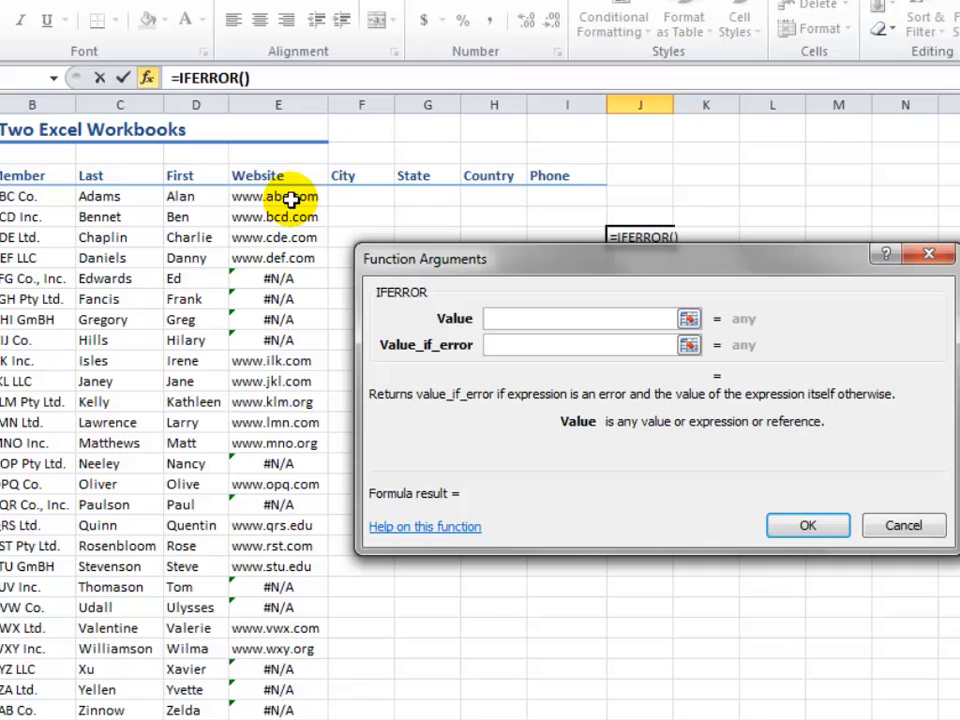
{"action": "left_click", "coordinate": [584, 344]}
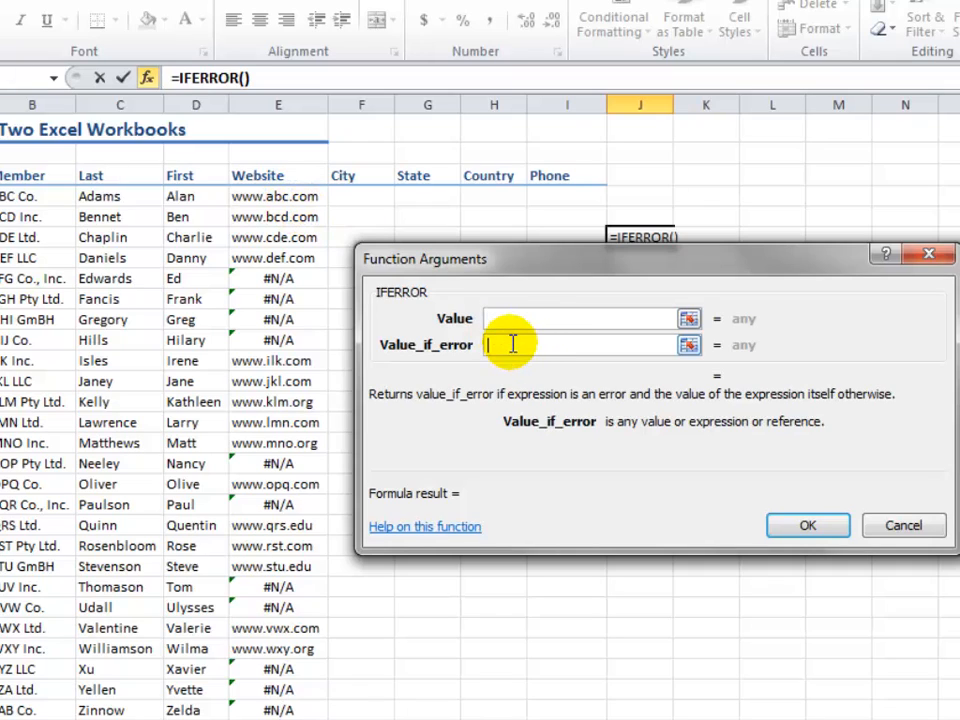
{"action": "type", "text": "\""}
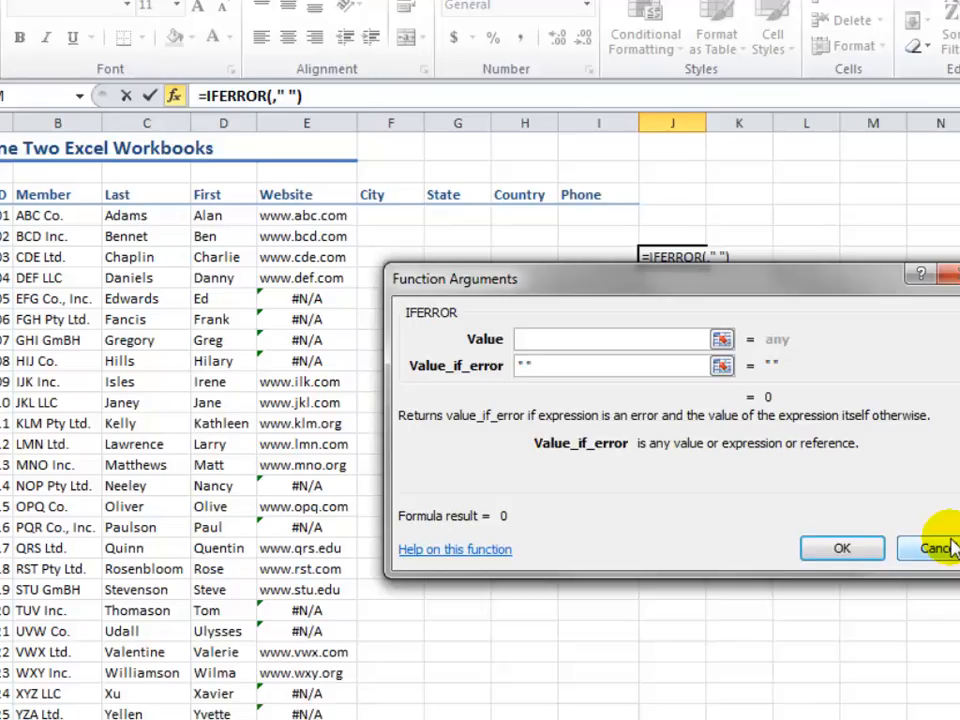
{"action": "left_click", "coordinate": [932, 548]}
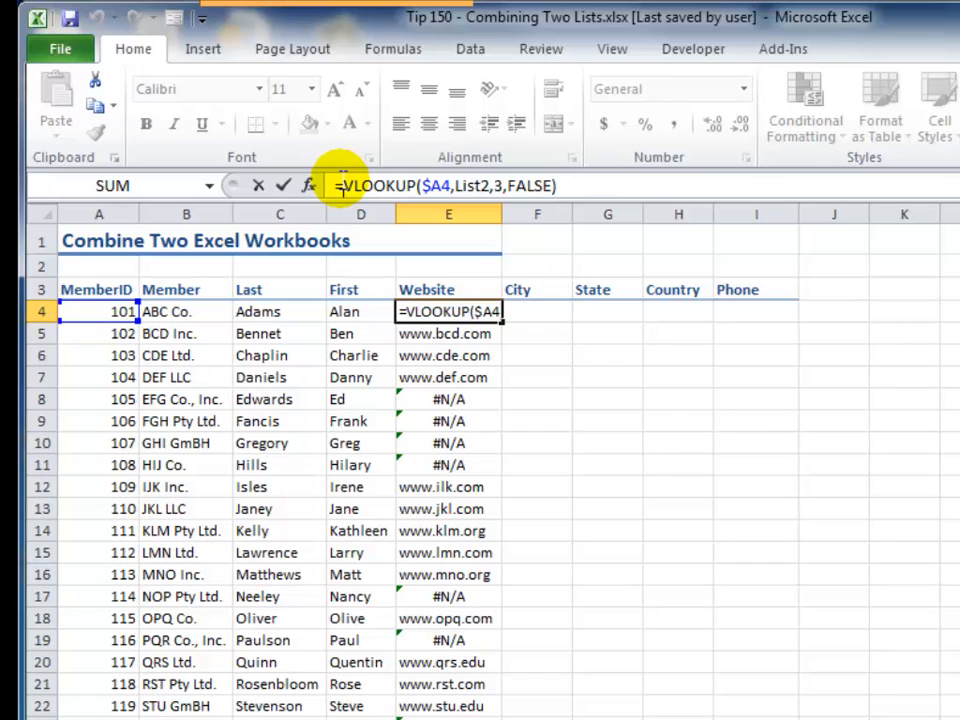
Wrap E4 as =IFERROR(VLOOKUP(...)," ") and copy it down the Website column.
{"action": "type", "text": "iferror("}
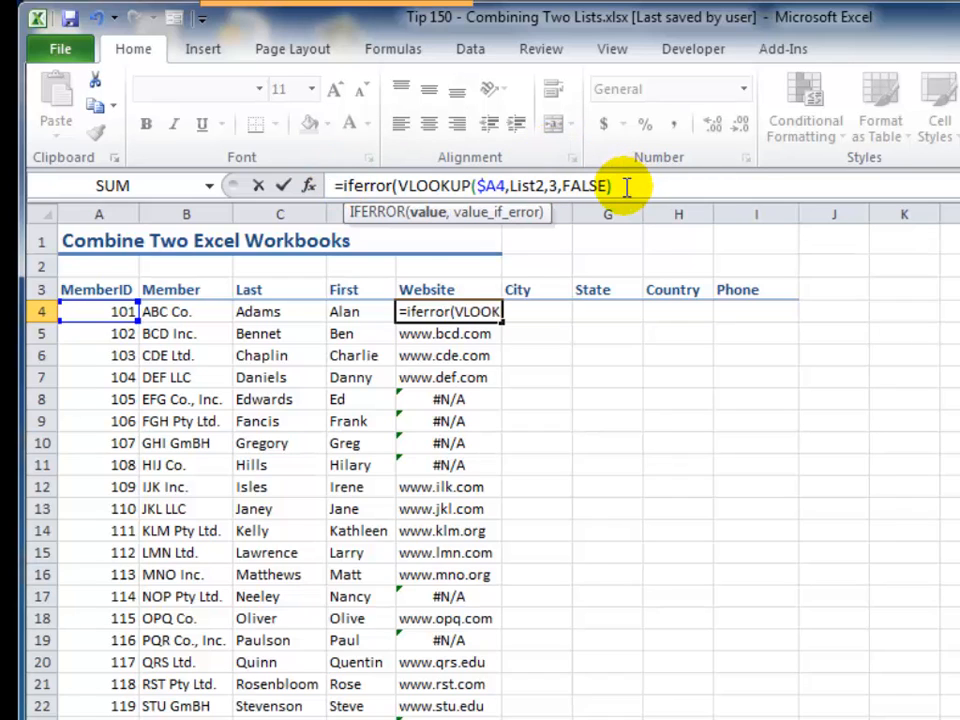
{"action": "type", "text": ","}
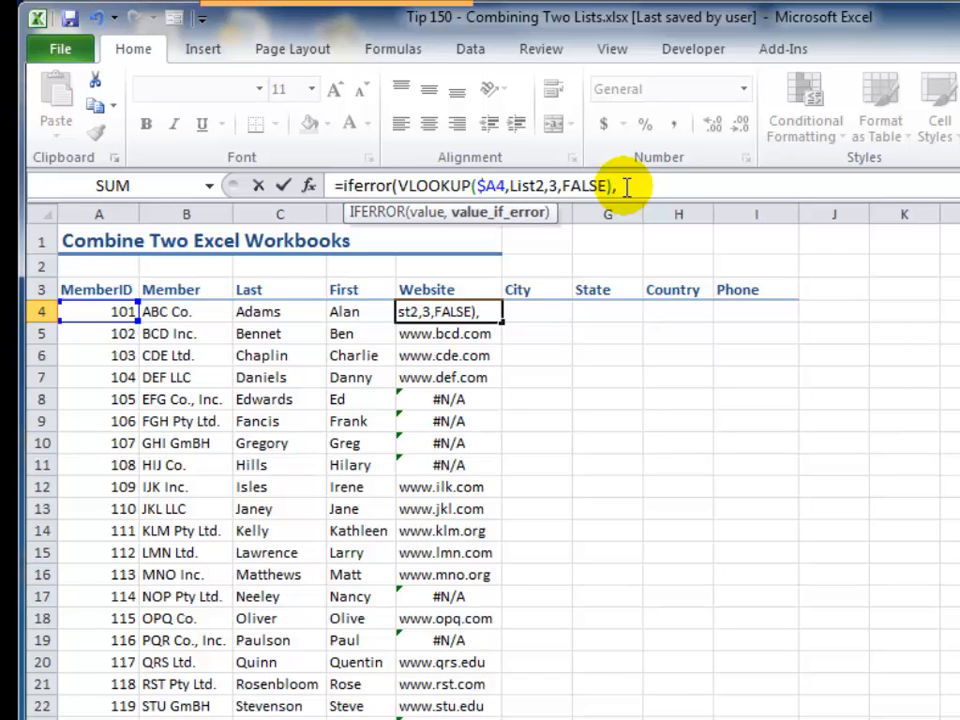
{"action": "type", "text": "\""}
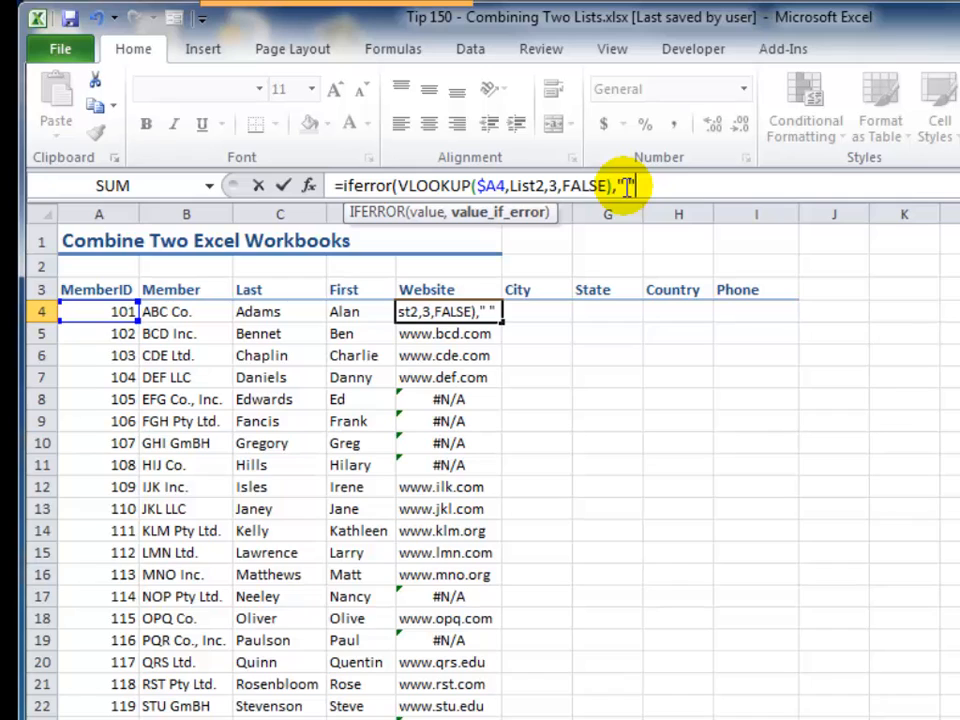
{"action": "type", "text": ")"}
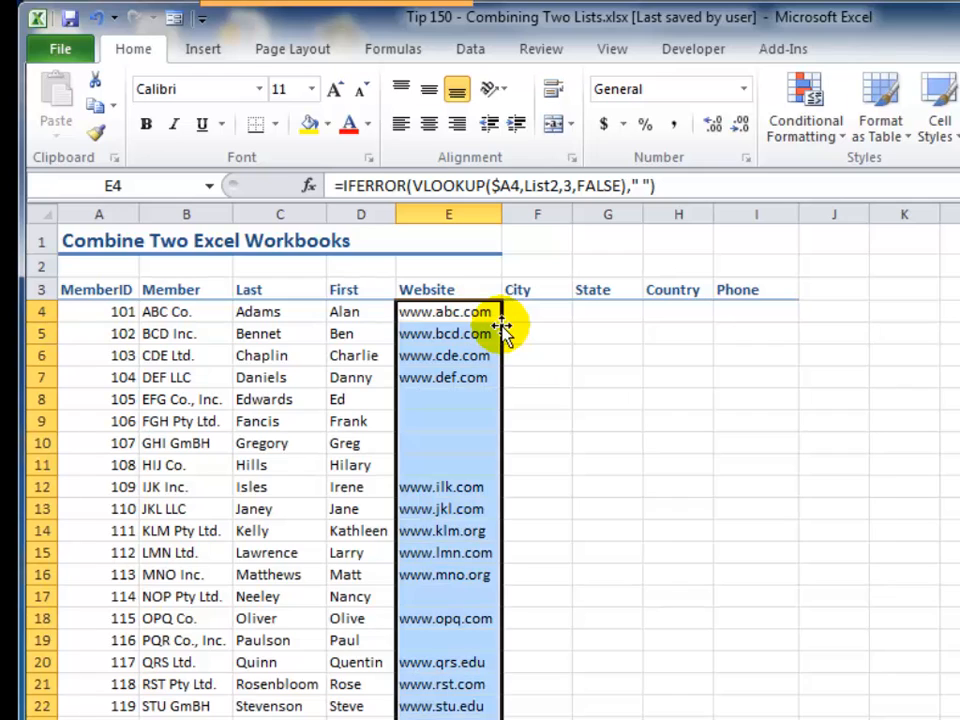
{"action": "left_click", "coordinate": [448, 312]}
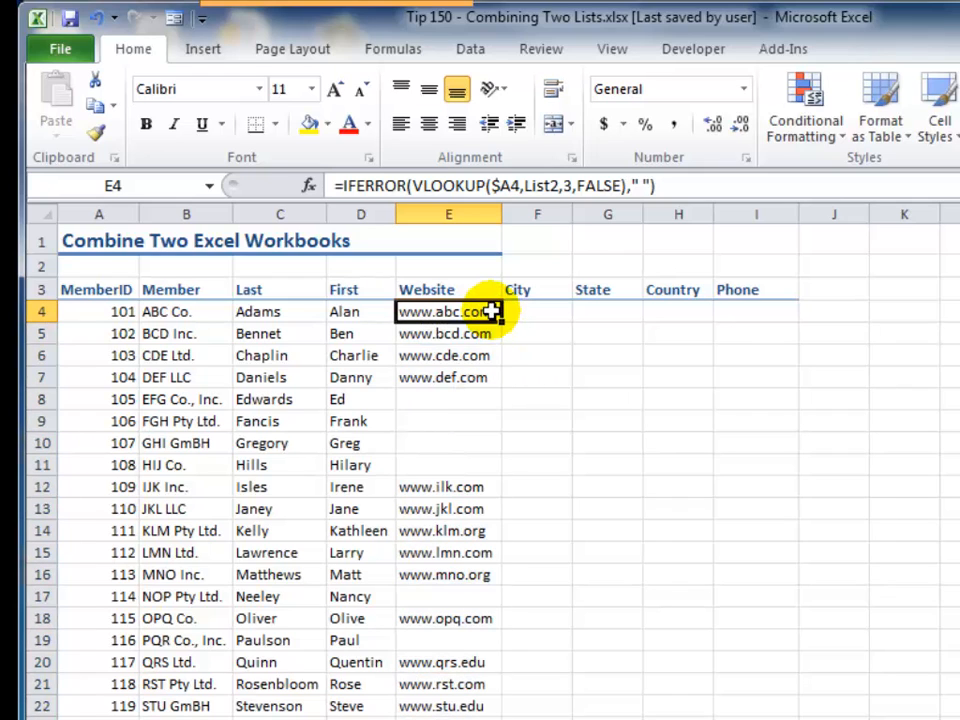
{"action": "mouse_move", "coordinate": [500, 184]}
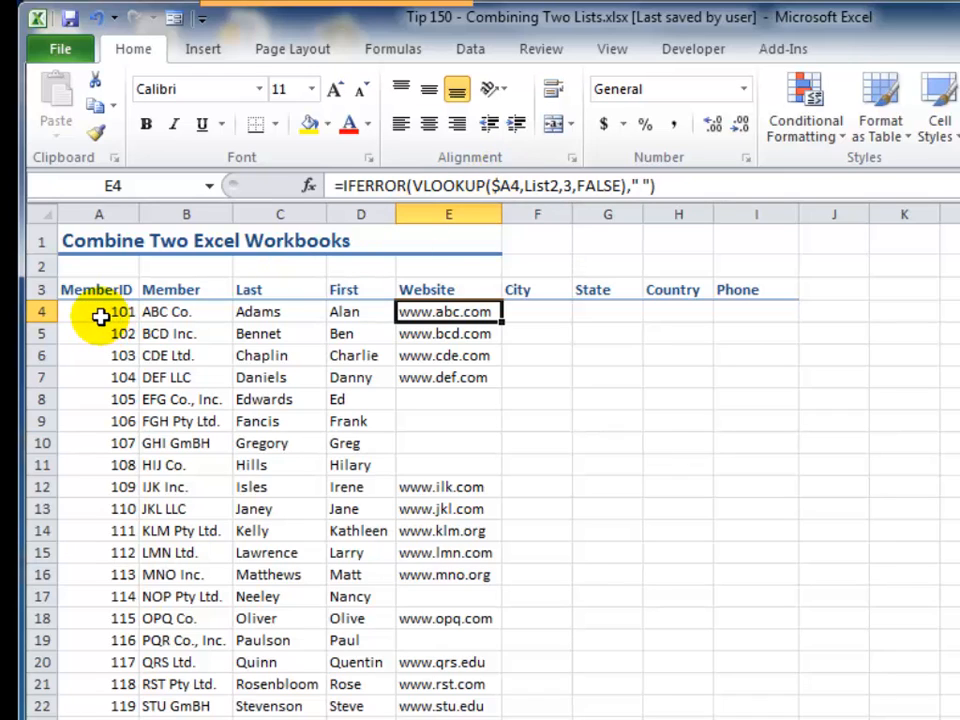
{"action": "mouse_move", "coordinate": [532, 312]}
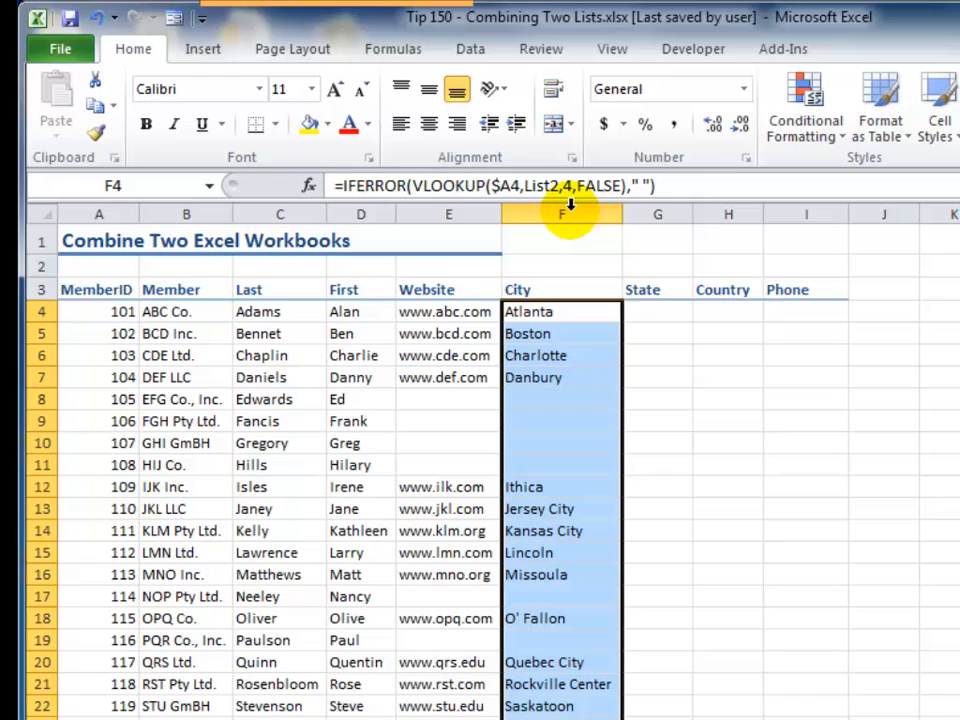
Copy the lookup across F4:I4 with column indexes 4-7 and fill each column down.
{"action": "left_click", "coordinate": [560, 312]}
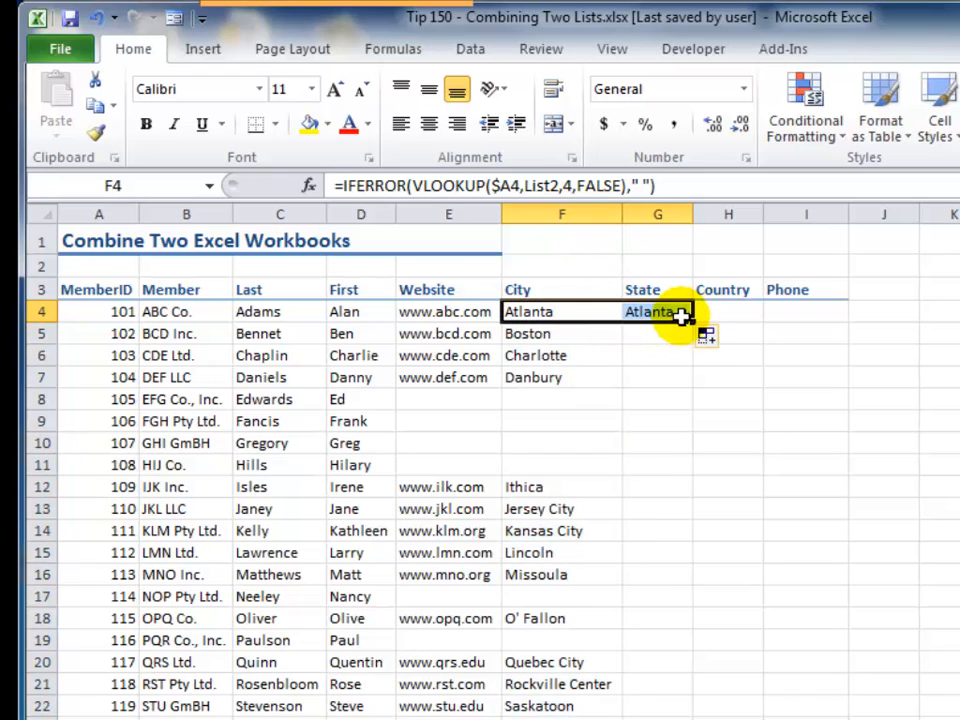
{"action": "left_click", "coordinate": [656, 312]}
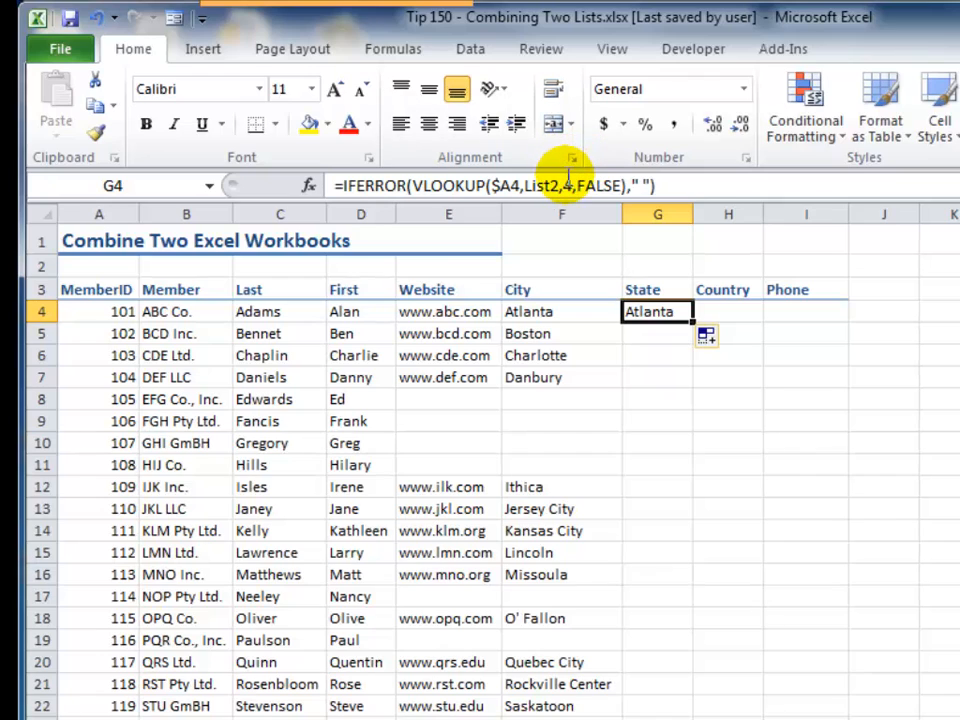
{"action": "double_click", "coordinate": [656, 312]}
{"action": "type", "text": "5"}
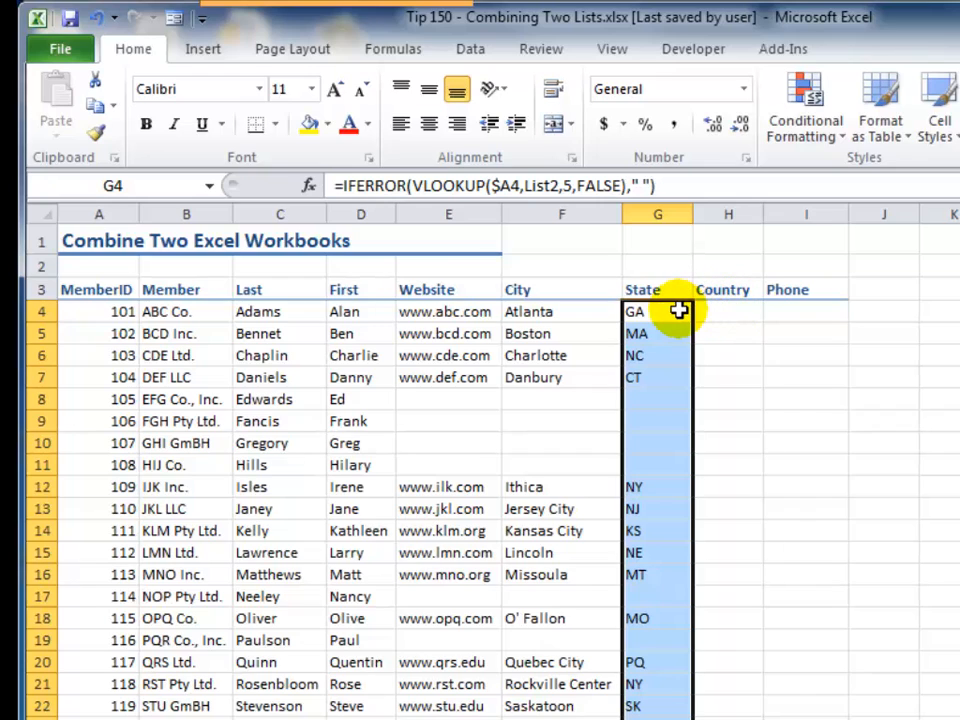
{"action": "left_click", "coordinate": [656, 312]}
{"action": "type", "text": "6"}
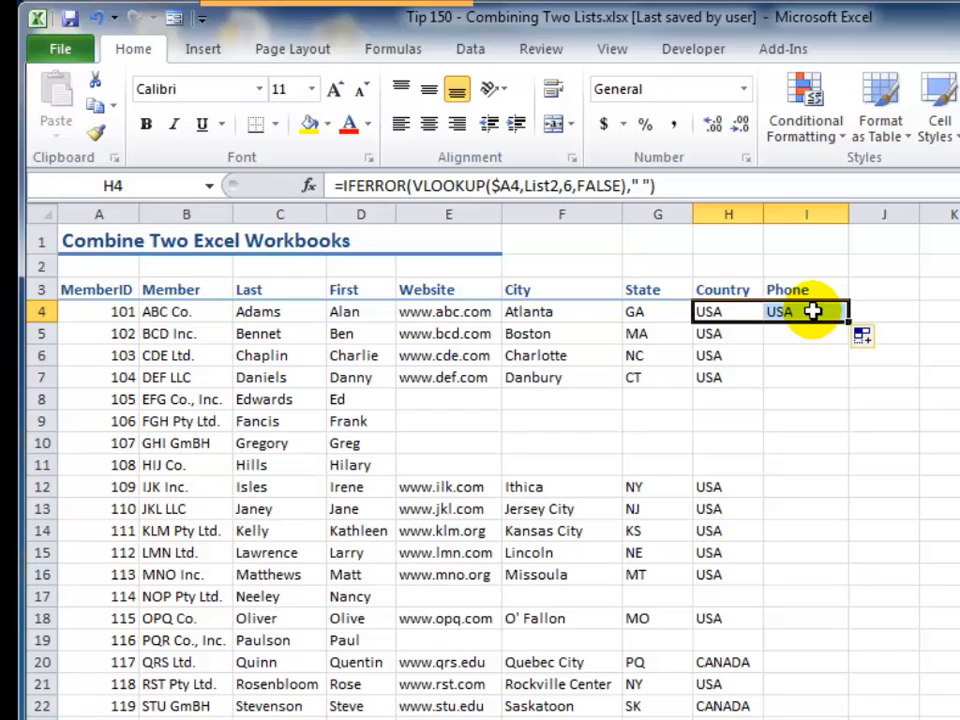
{"action": "left_click", "coordinate": [806, 312]}
{"action": "type", "text": "7"}
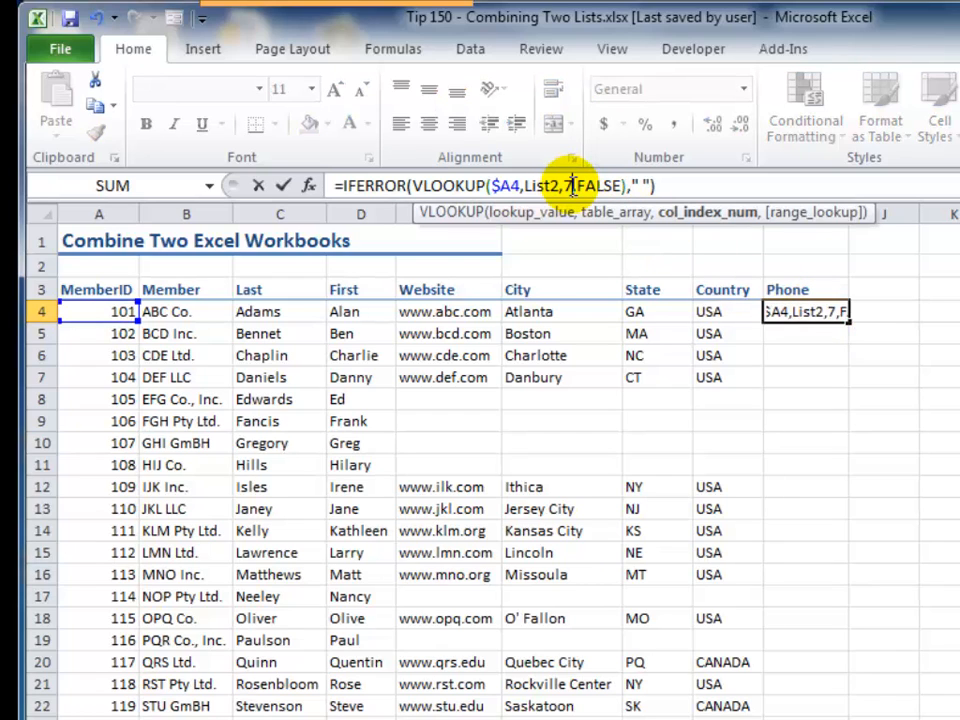
{"action": "key", "text": "Enter"}
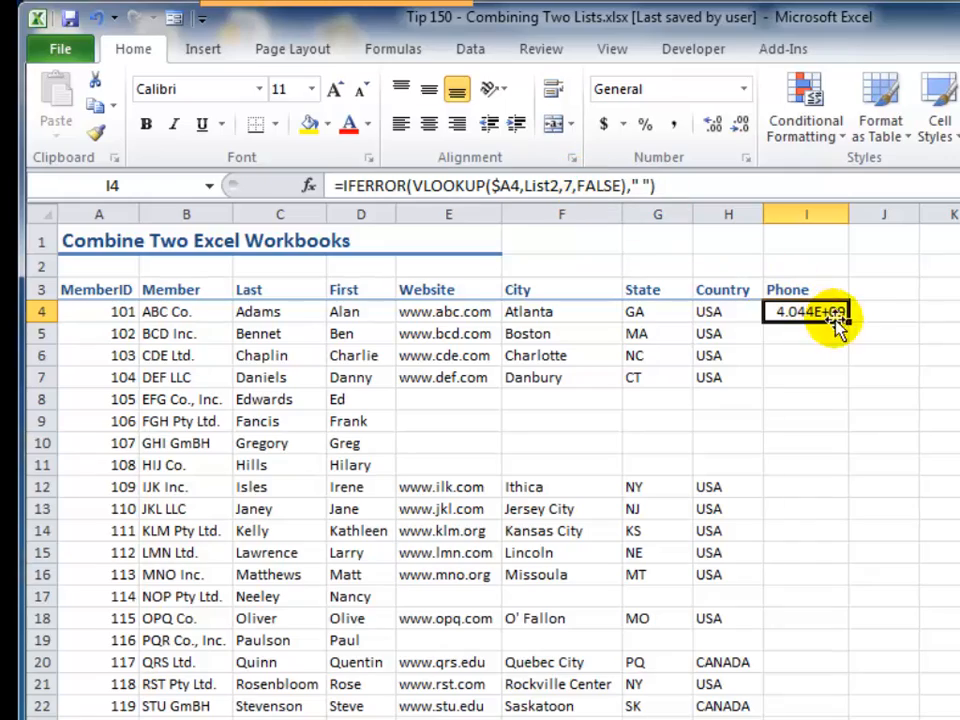
{"action": "left_click_drag", "start_coordinate": [808, 312], "coordinate": [808, 706]}
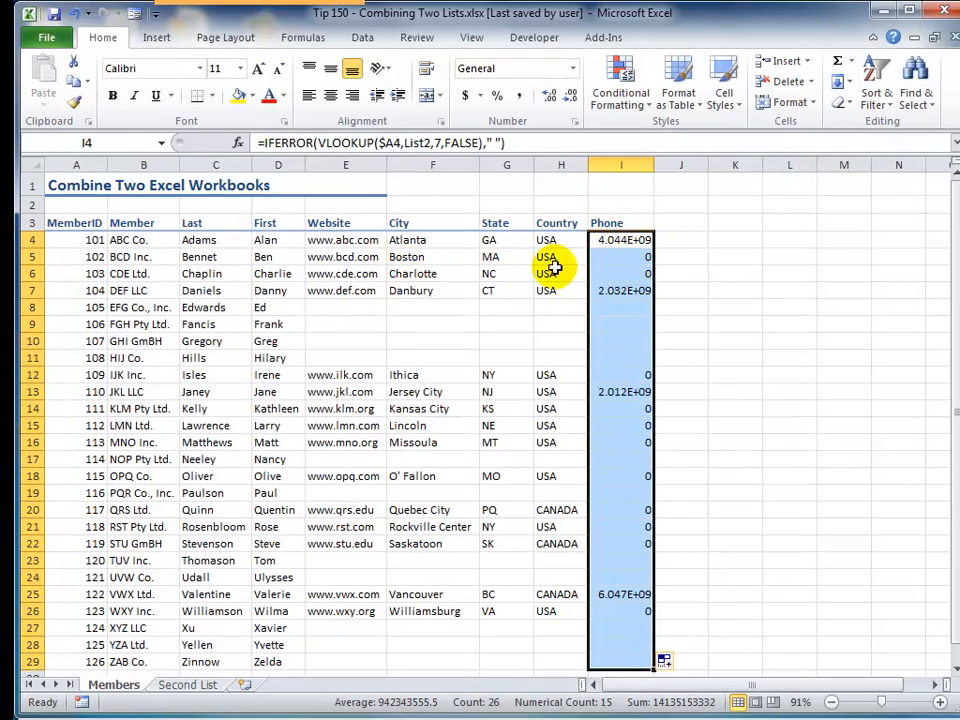
{"action": "left_click", "coordinate": [188, 684]}
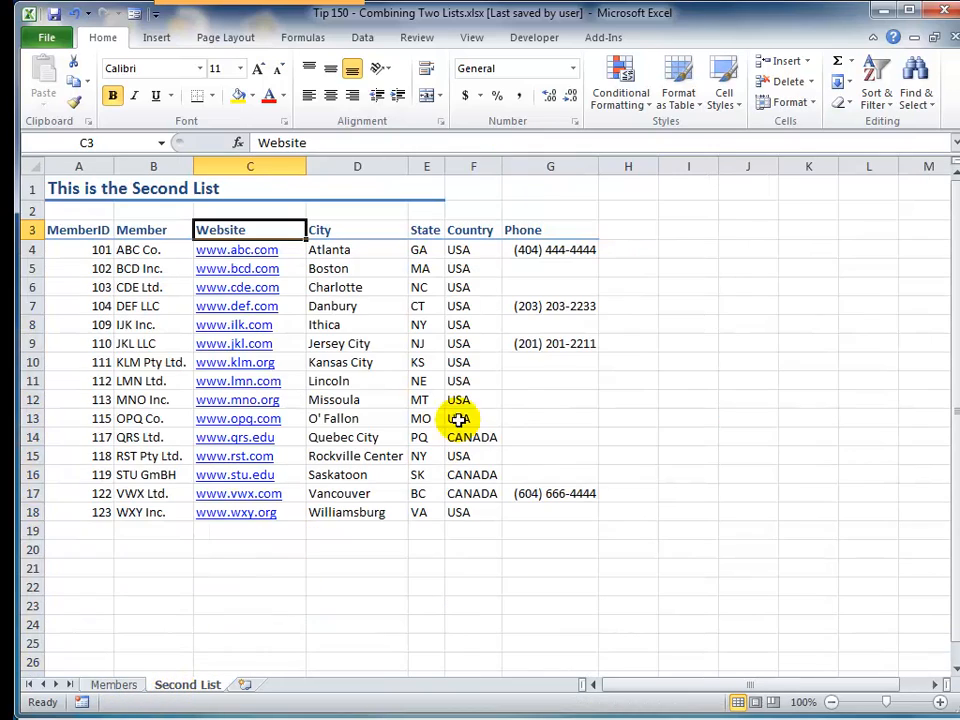
{"action": "left_click", "coordinate": [112, 684]}
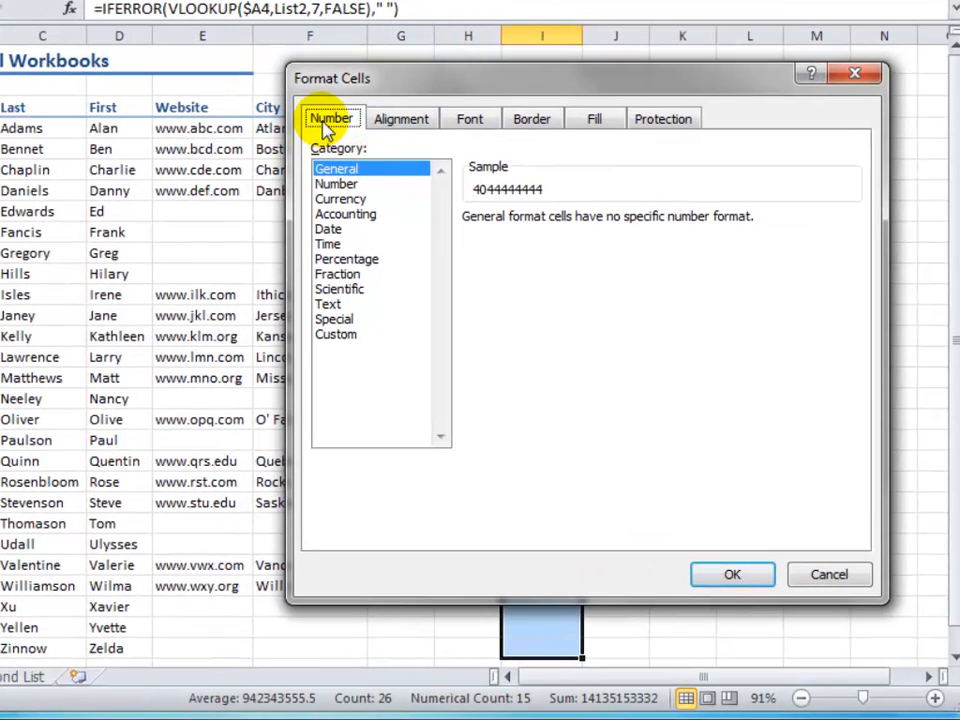
{"action": "left_click", "coordinate": [334, 318]}
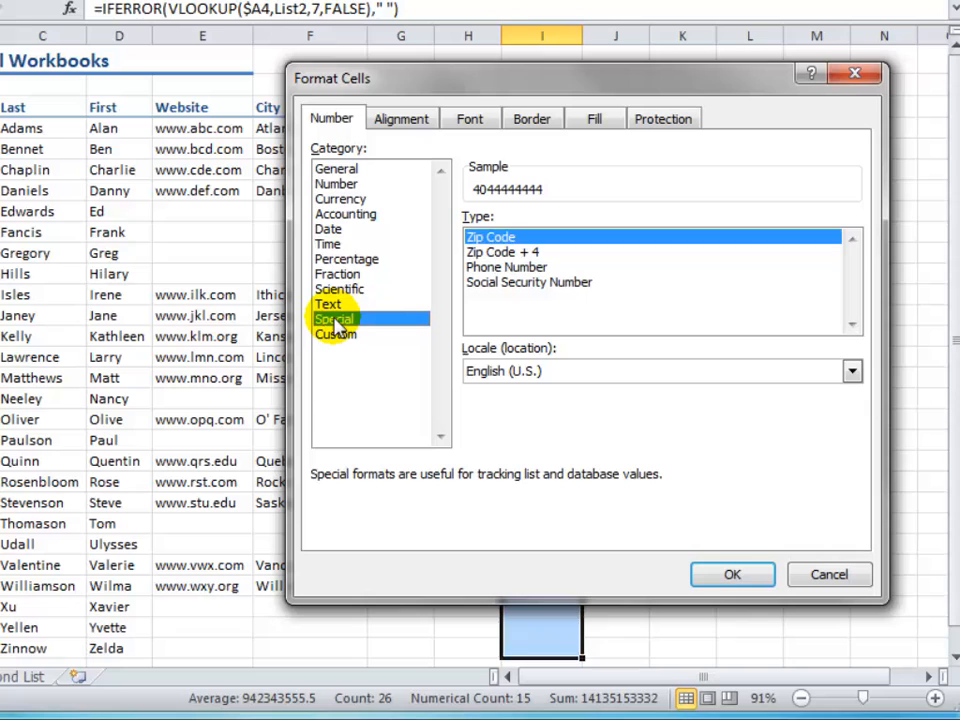
{"action": "left_click", "coordinate": [506, 268]}
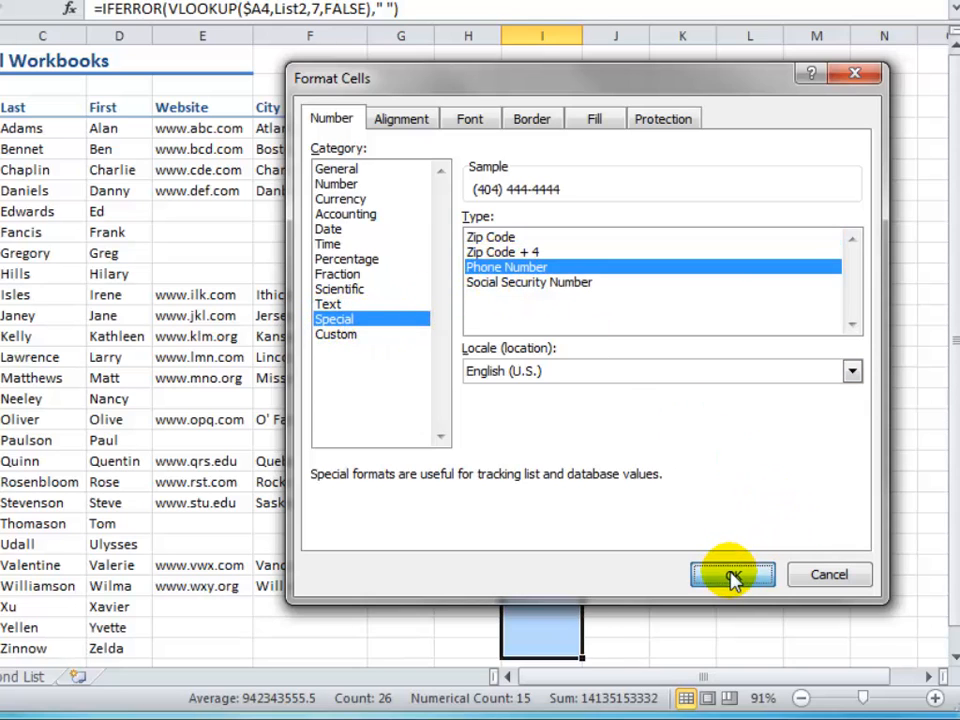
{"action": "left_click", "coordinate": [732, 574]}
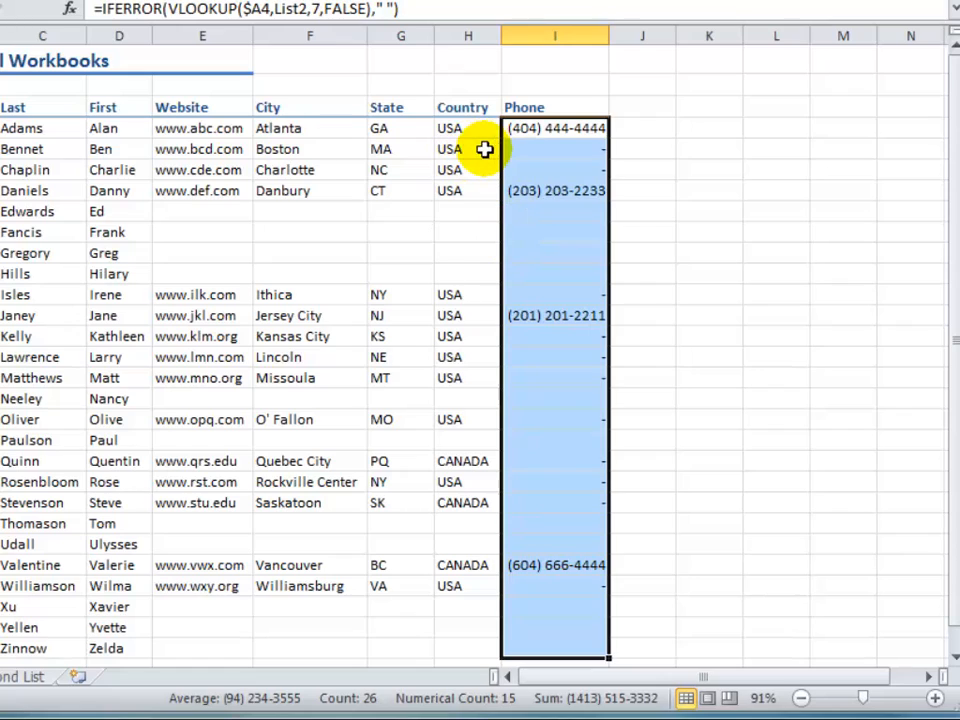
{"action": "left_click", "coordinate": [468, 128]}
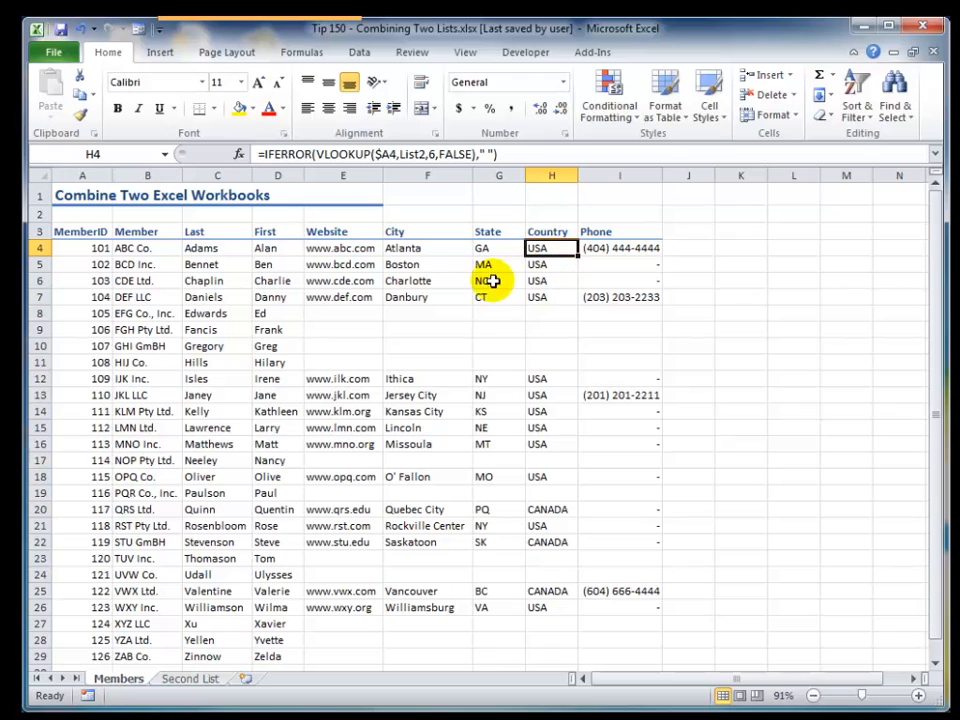
{"action": "left_click", "coordinate": [344, 248]}
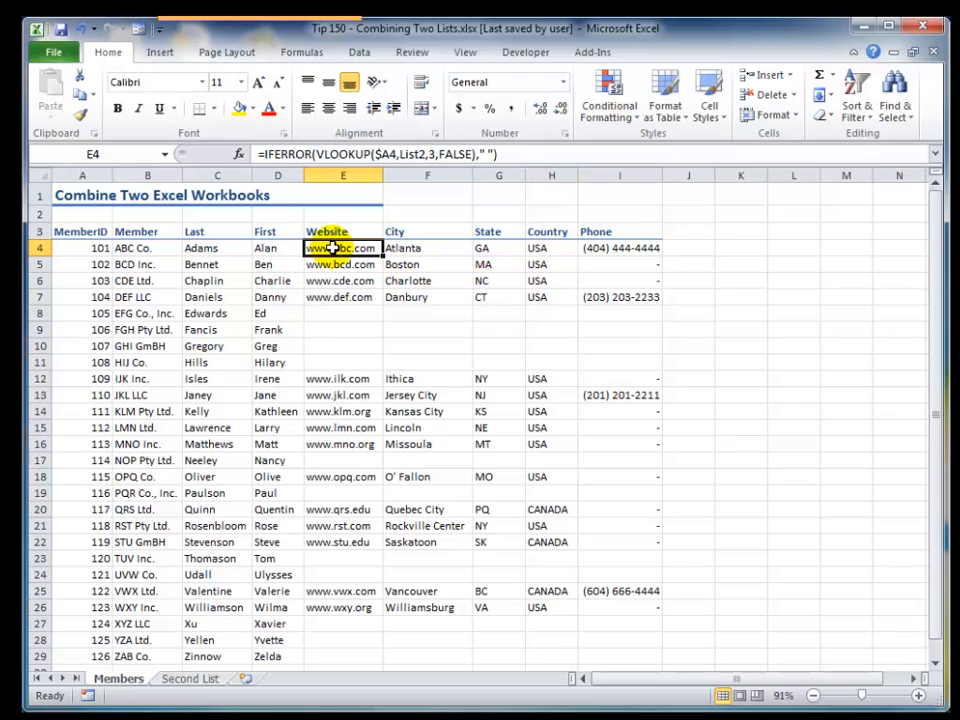
{"action": "left_click", "coordinate": [238, 154]}
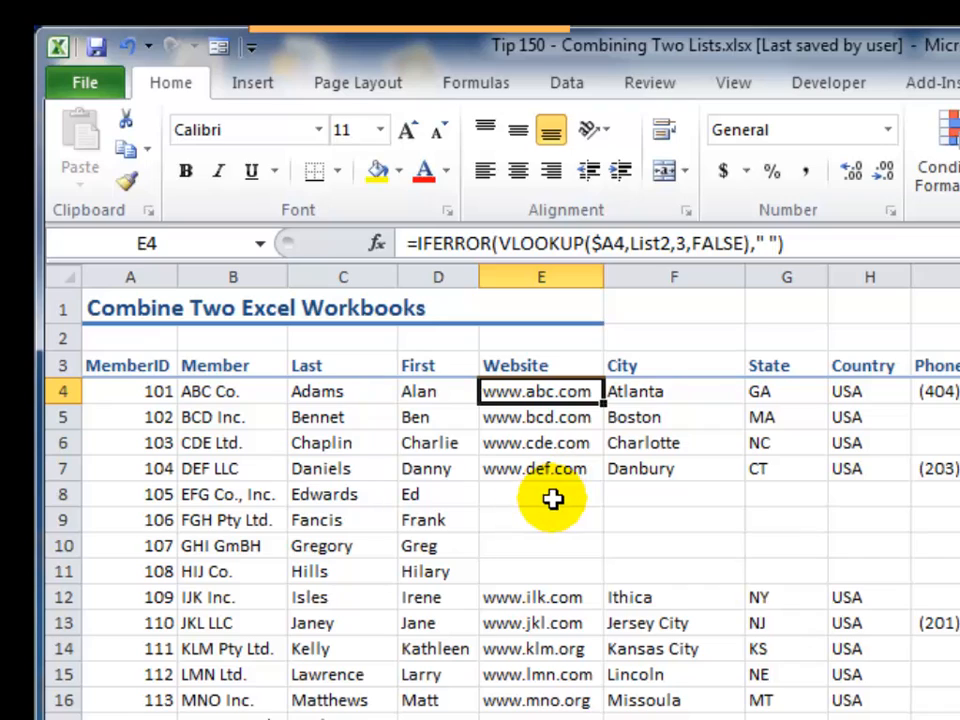
{"action": "mouse_move", "coordinate": [554, 490]}
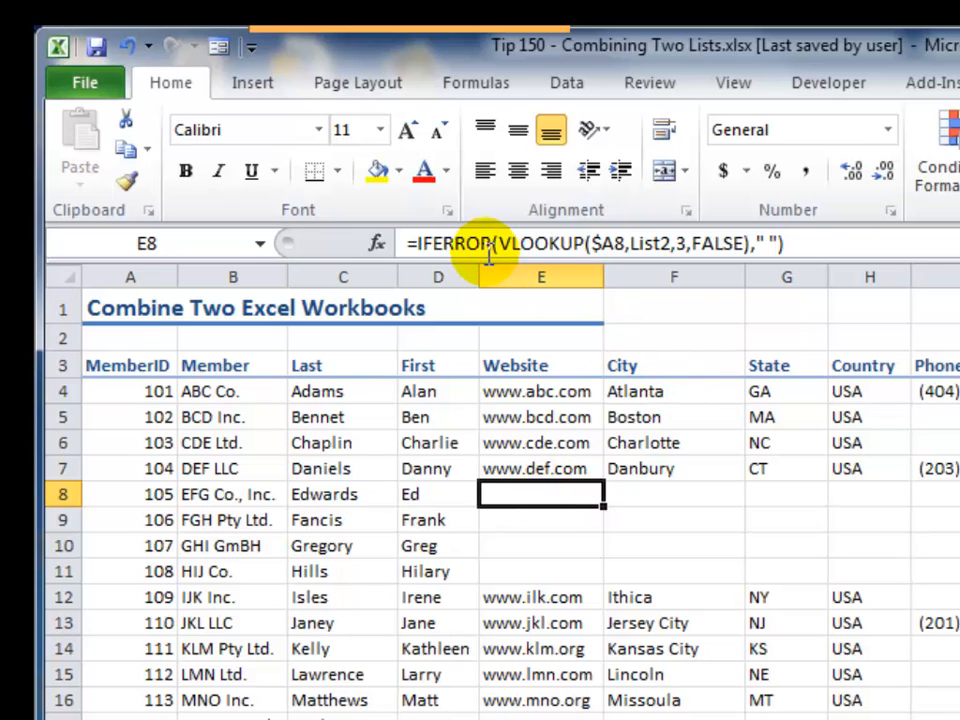
{"action": "mouse_move", "coordinate": [564, 244]}
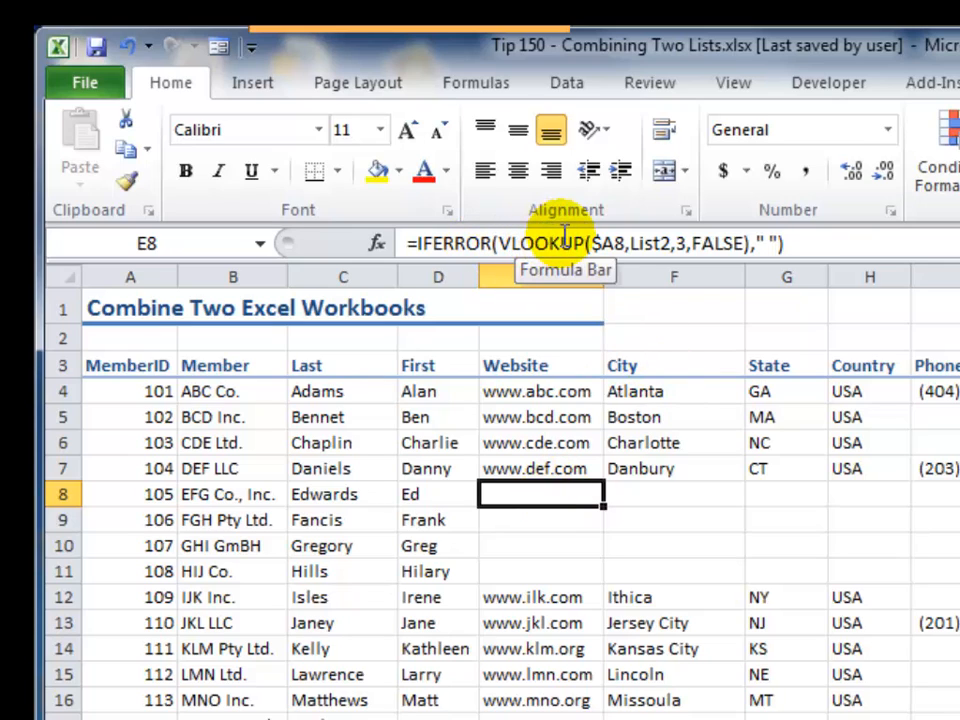